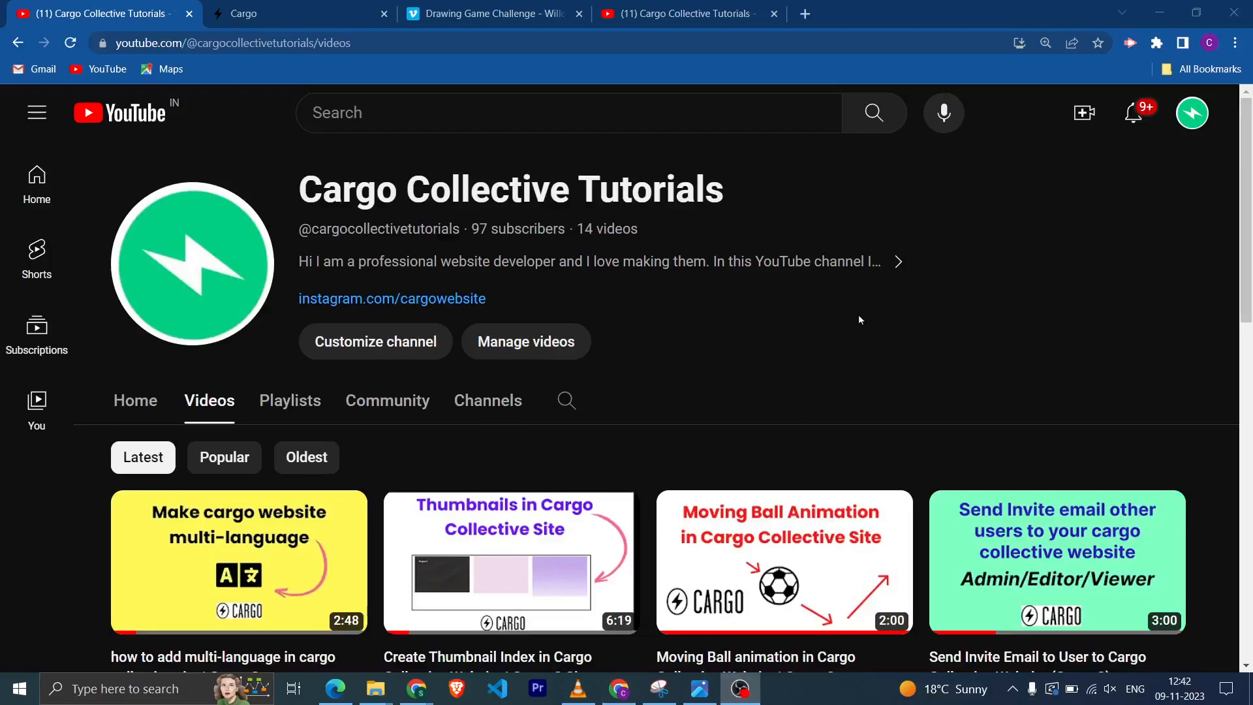
pyautogui.moveTo(890, 316)
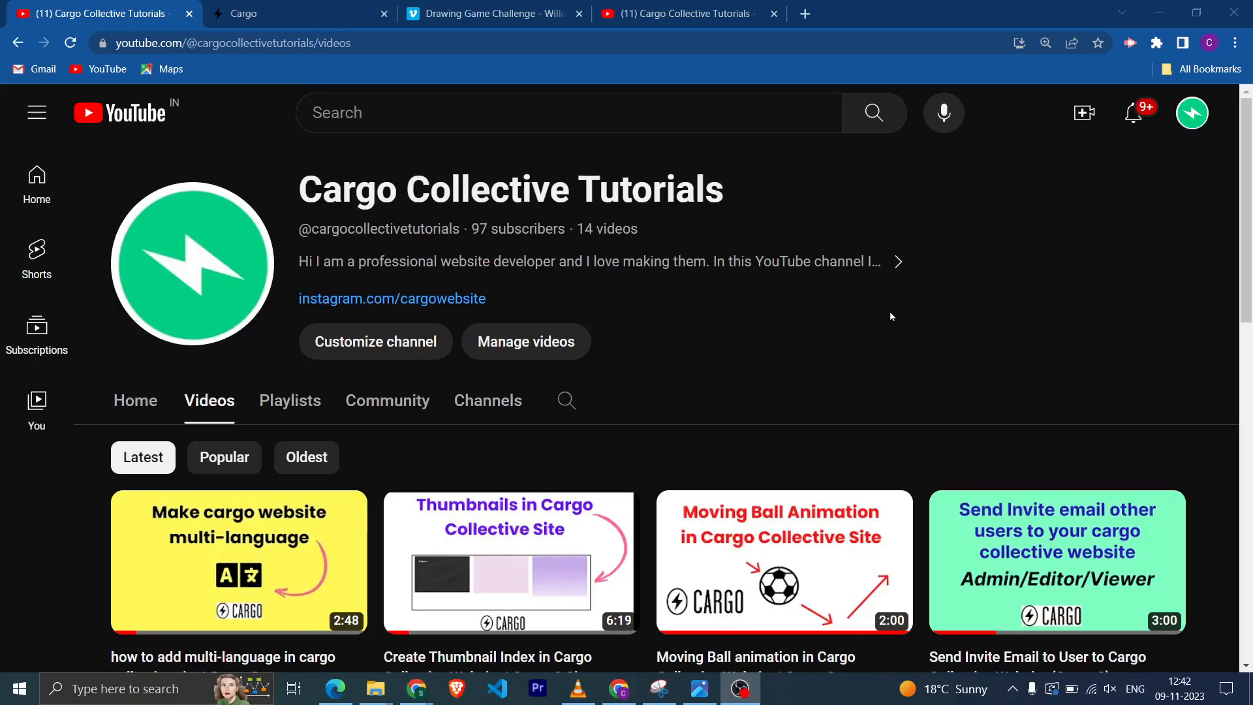
pyautogui.moveTo(905, 313)
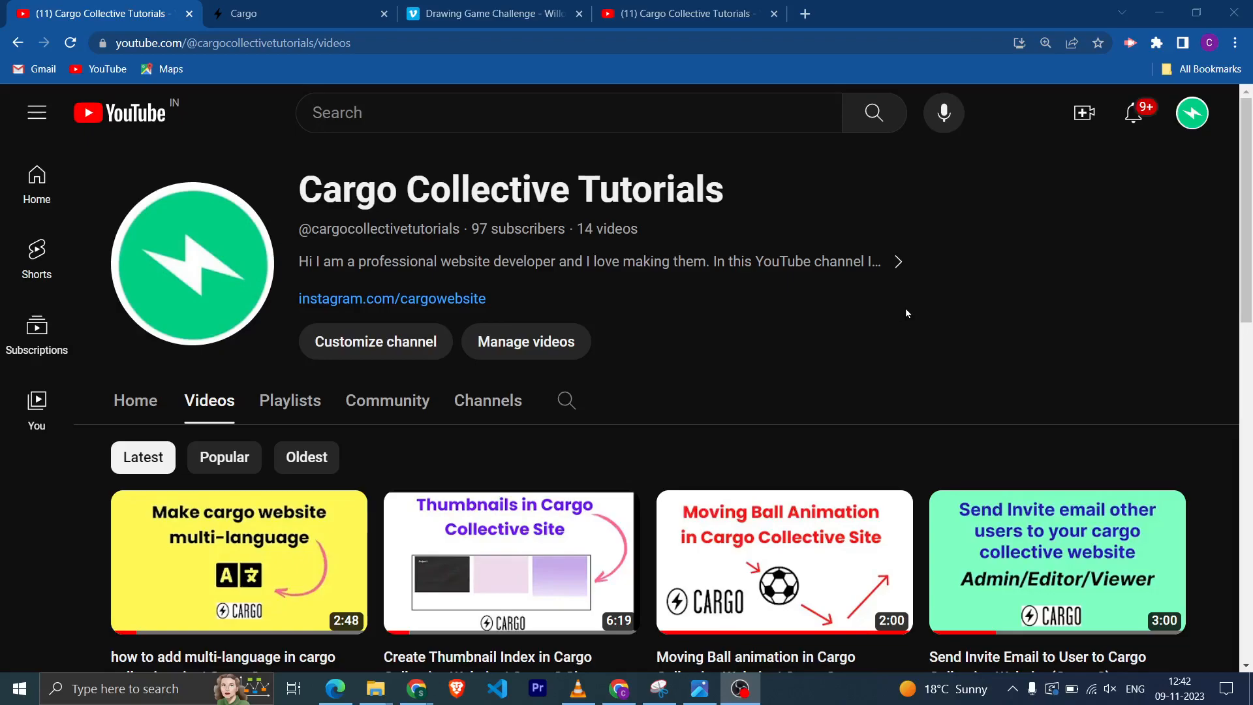
# Open the 'How to Add Videos in Cargo Collective' tutorial from the channel's Videos list
pyautogui.scroll(-3)
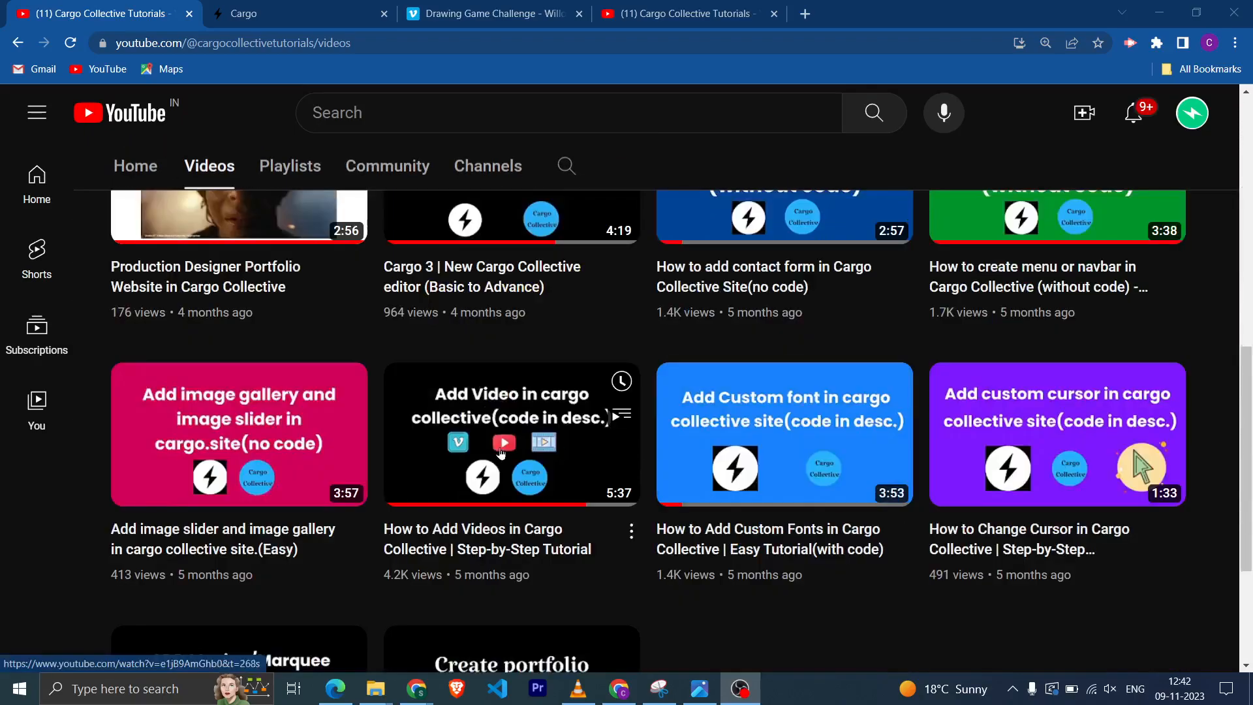
pyautogui.click(511, 434)
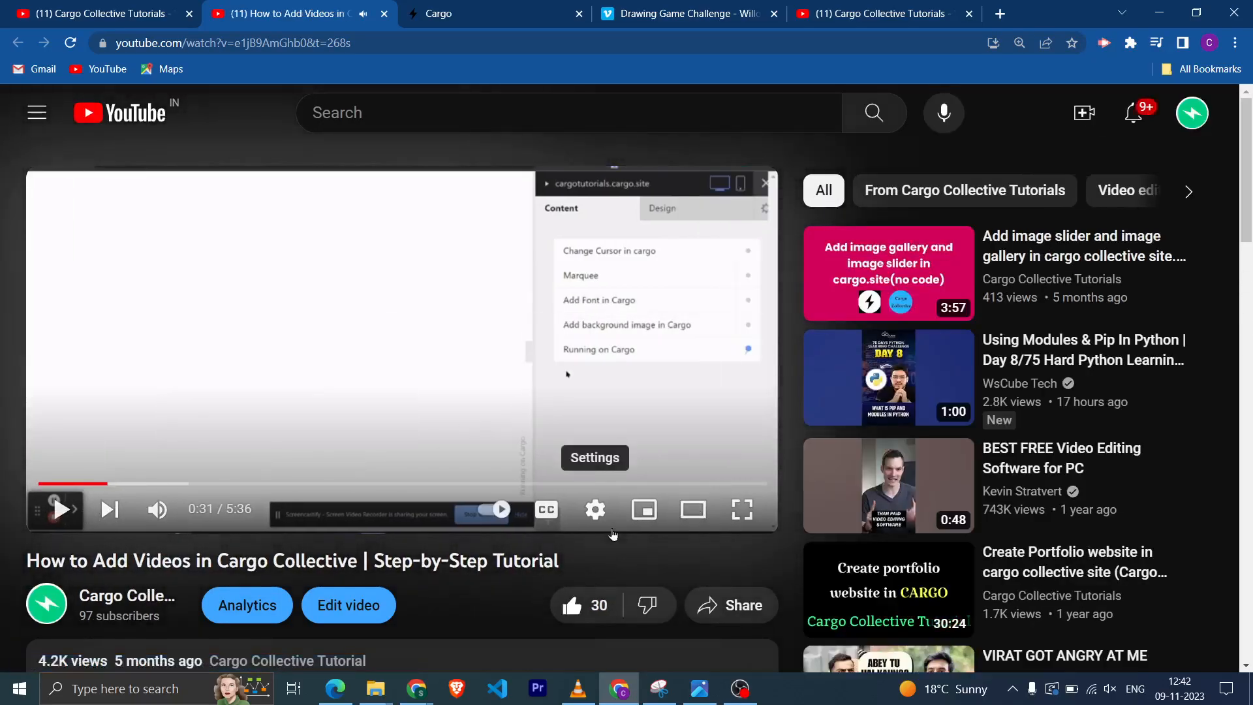
pyautogui.moveTo(595, 504)
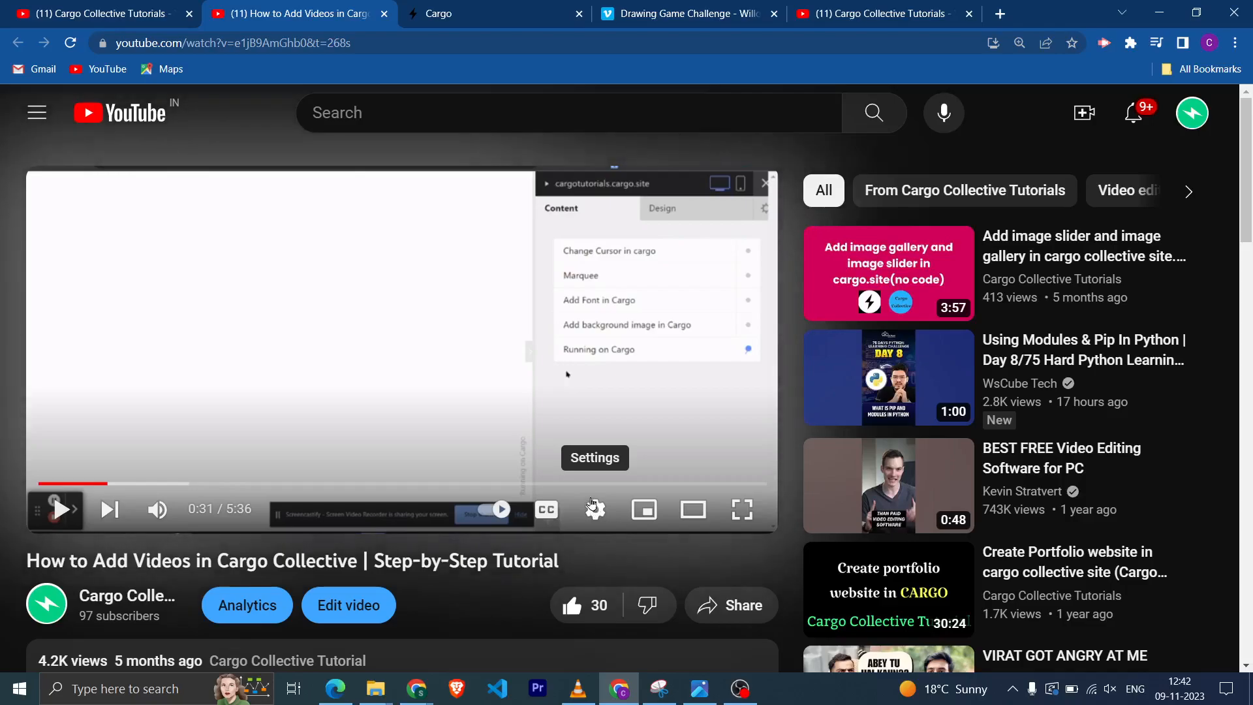
pyautogui.moveTo(595, 509)
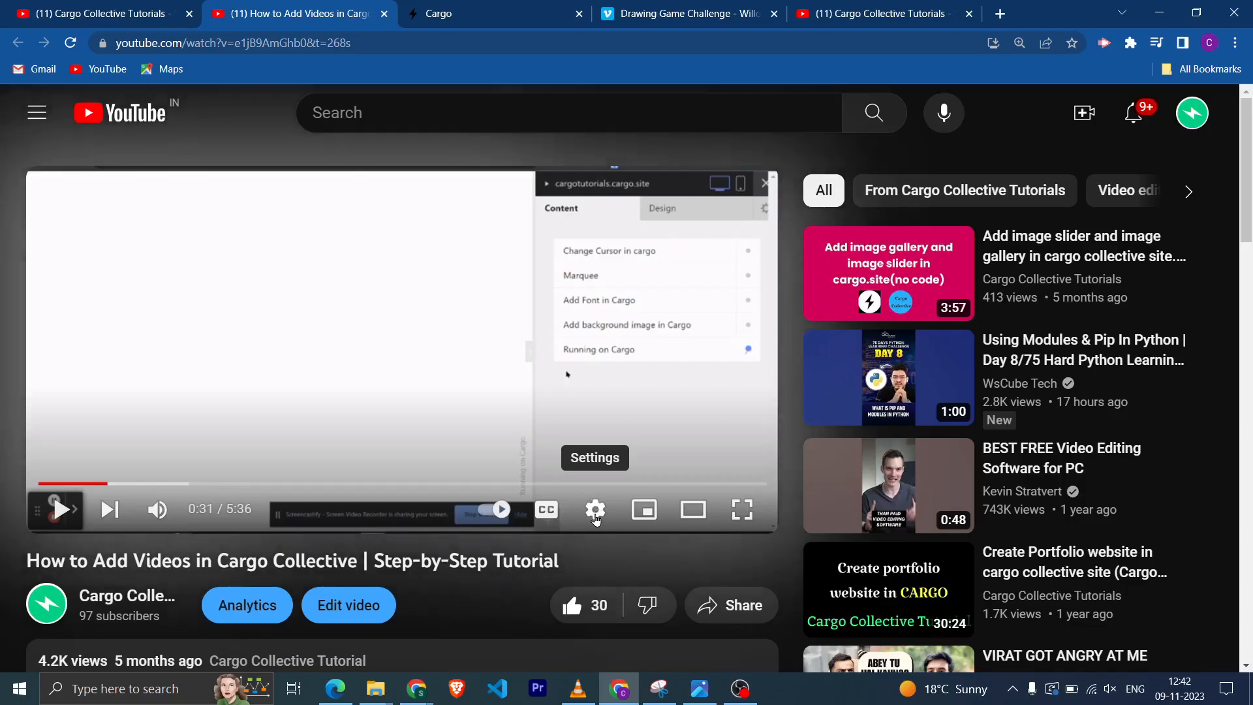
# Return to the Cargo dashboard listing the three sites in the Youtube Turoial folder
pyautogui.click(595, 510)
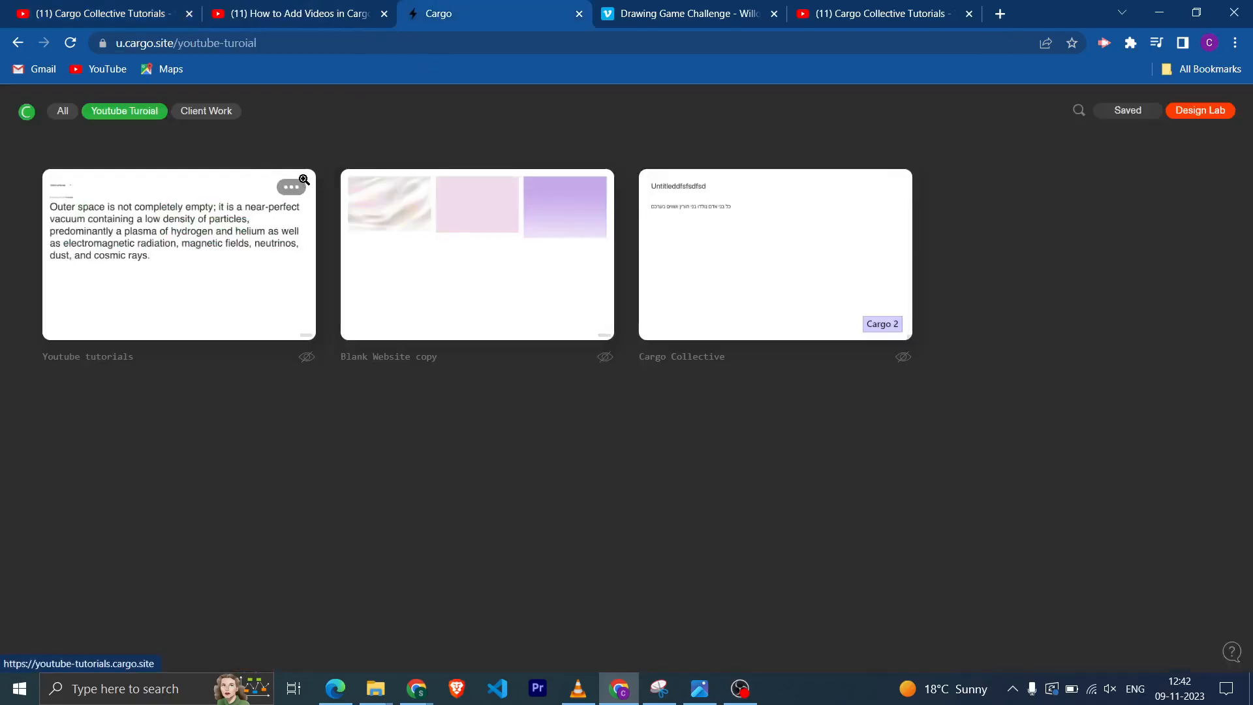
pyautogui.moveTo(349, 456)
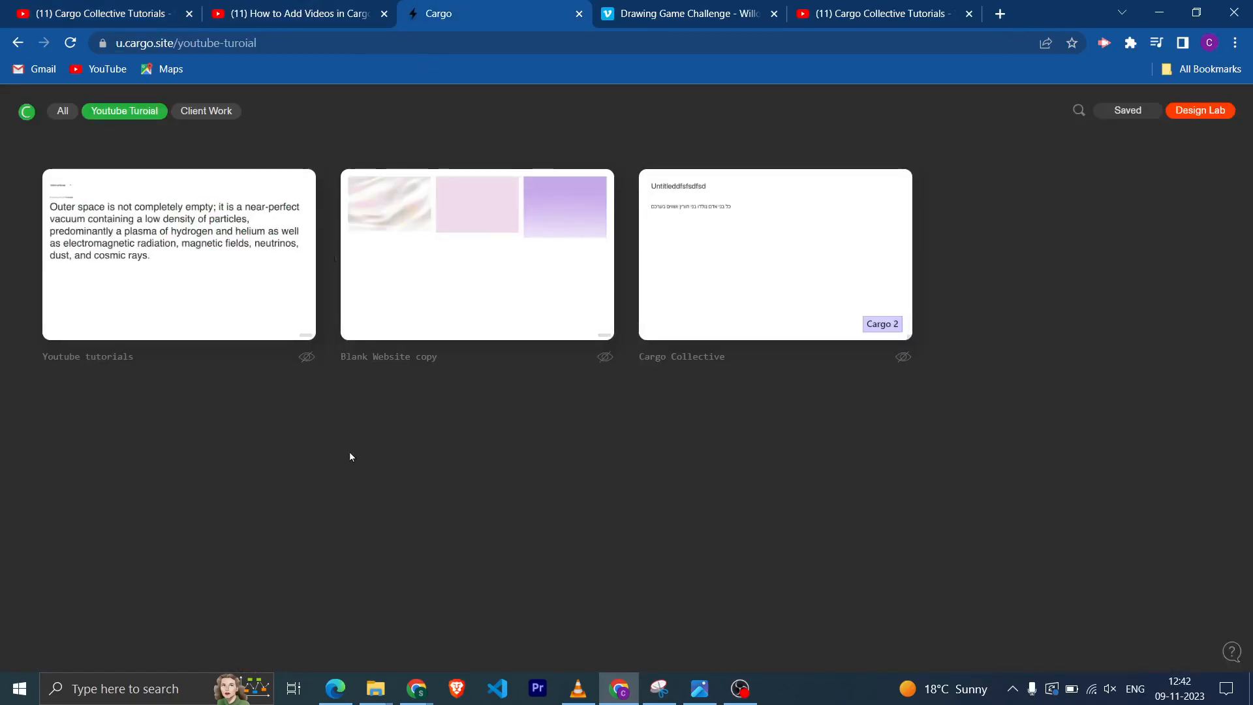
pyautogui.moveTo(290, 469)
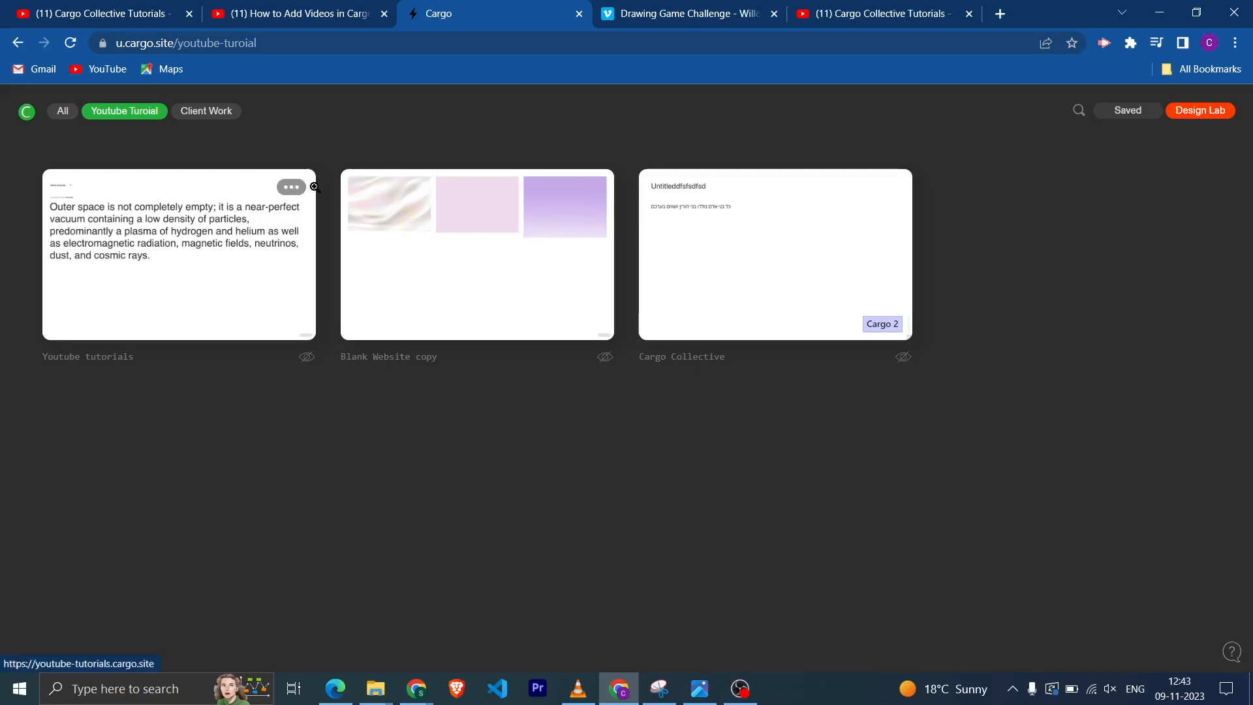
pyautogui.moveTo(991, 237)
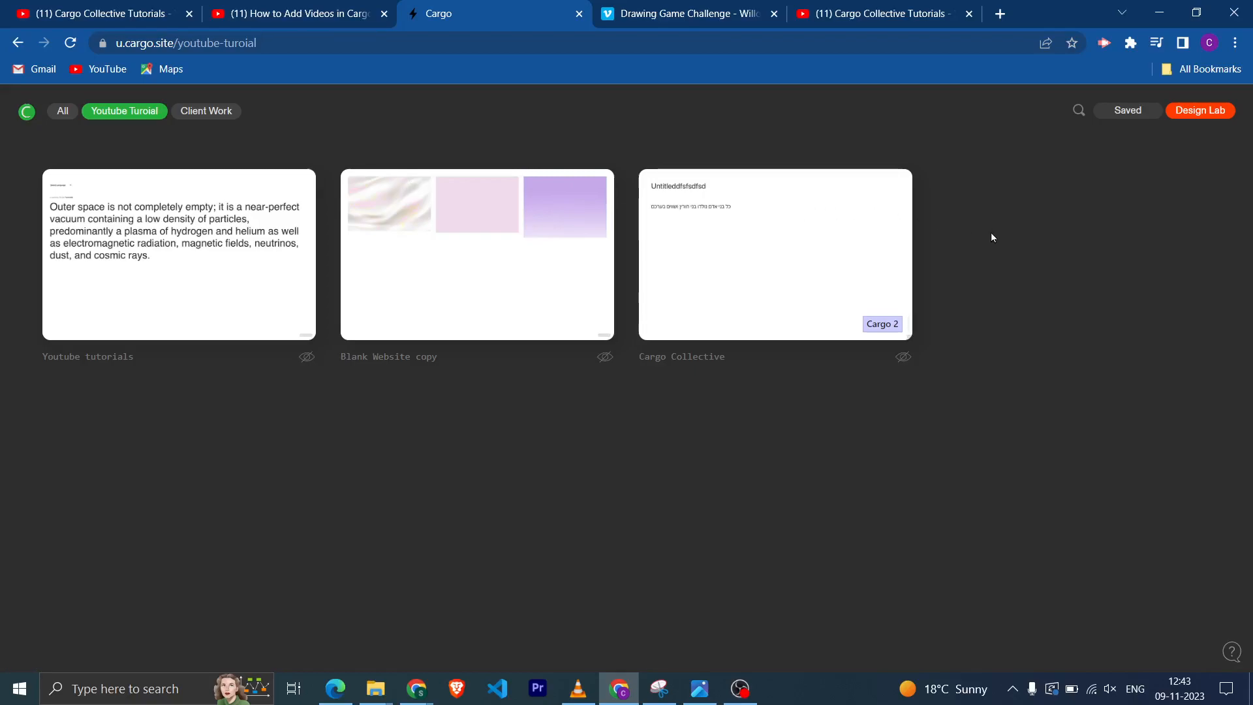
pyautogui.moveTo(665, 98)
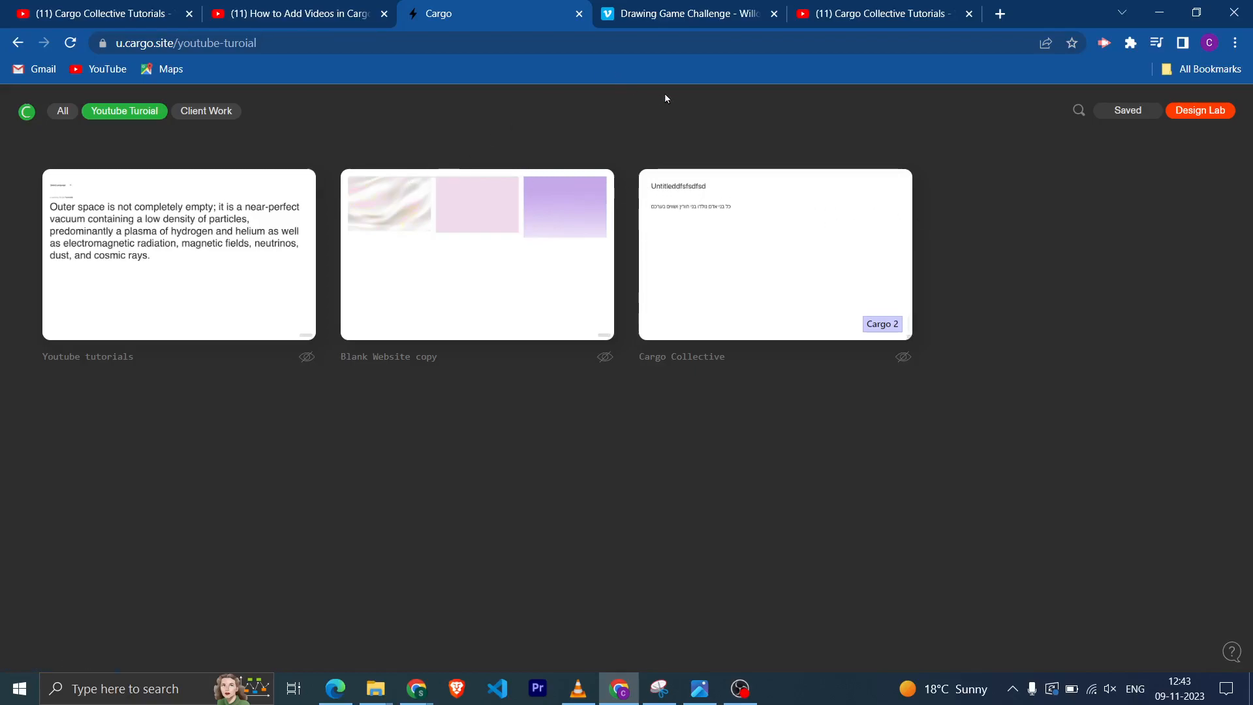
pyautogui.moveTo(292, 188)
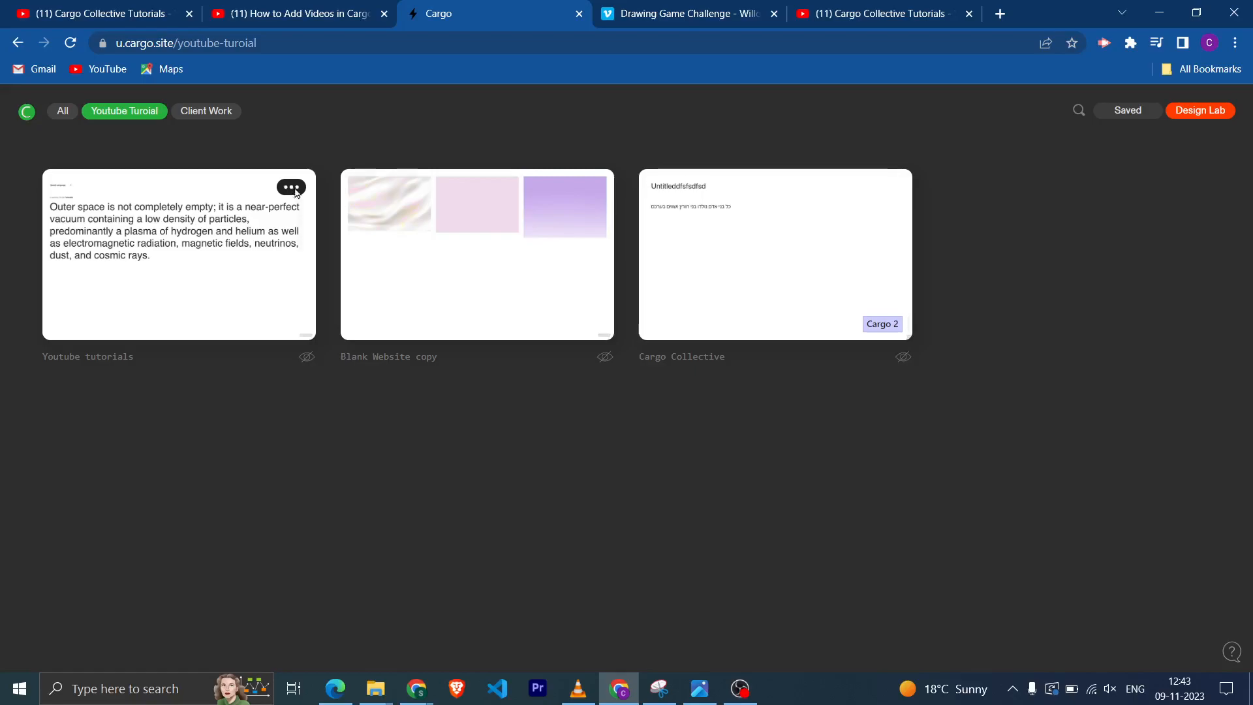
# Open the Youtube tutorials site in the Cargo editor
pyautogui.click(290, 187)
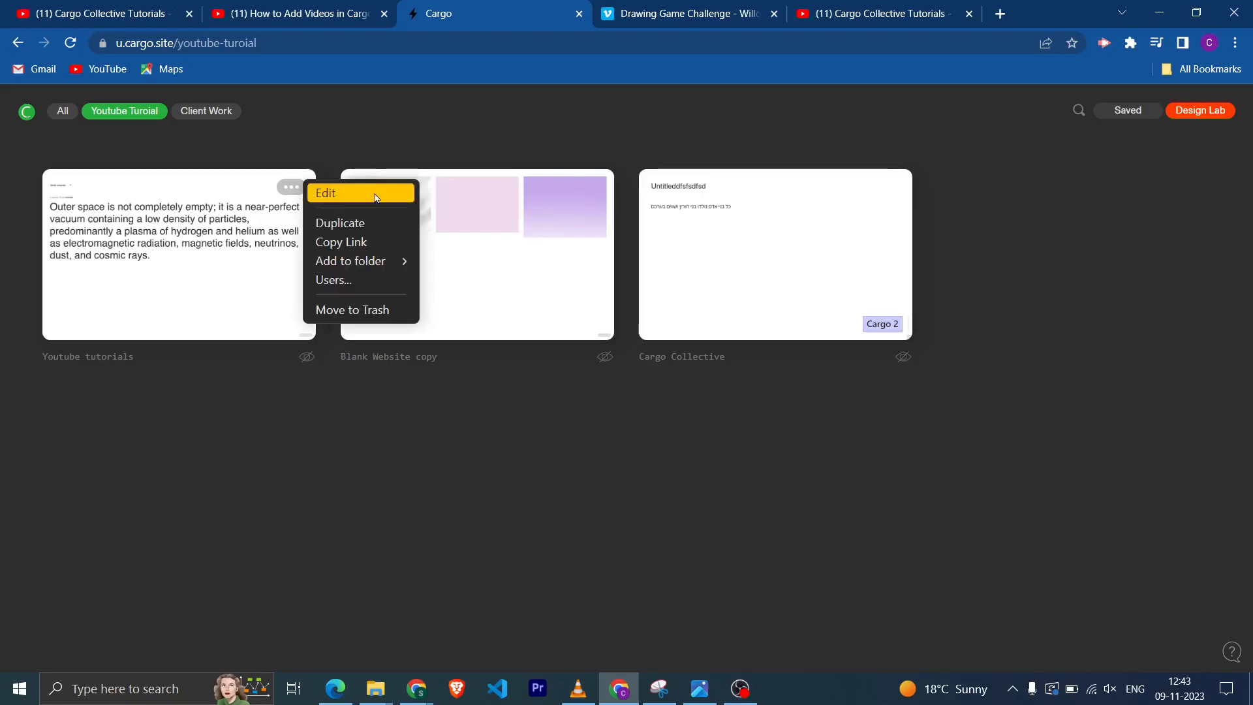
pyautogui.click(324, 192)
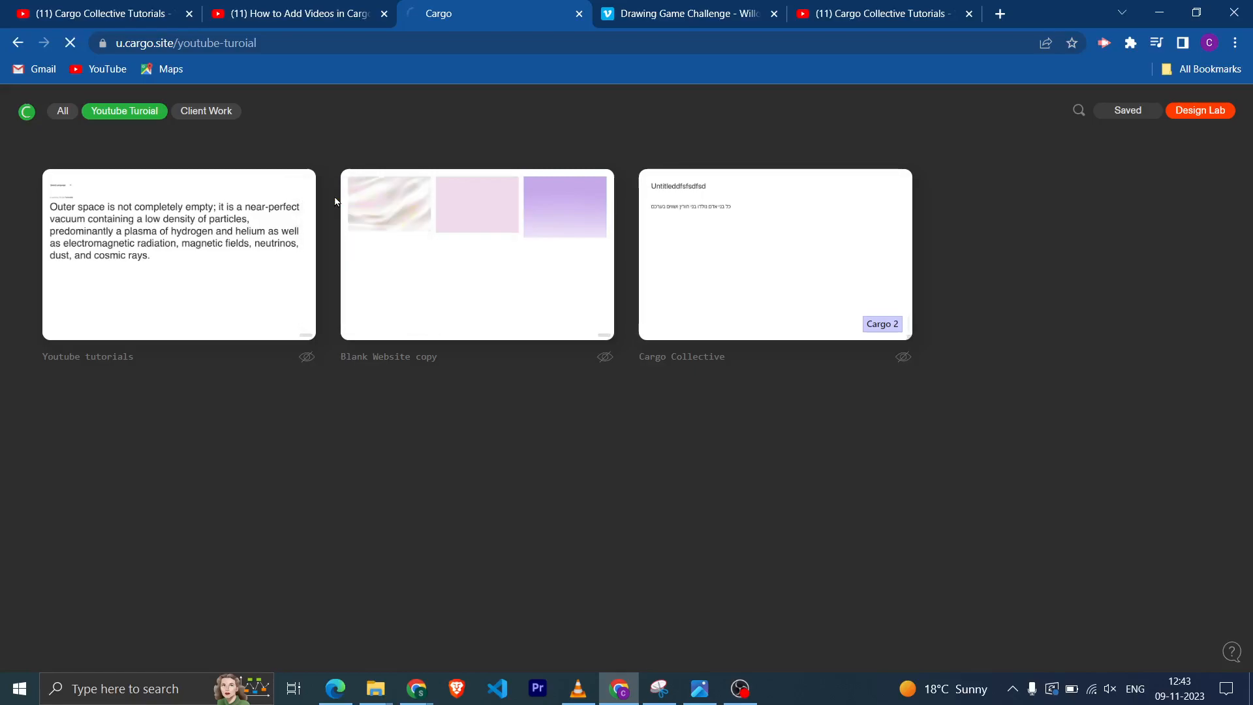
pyautogui.click(178, 256)
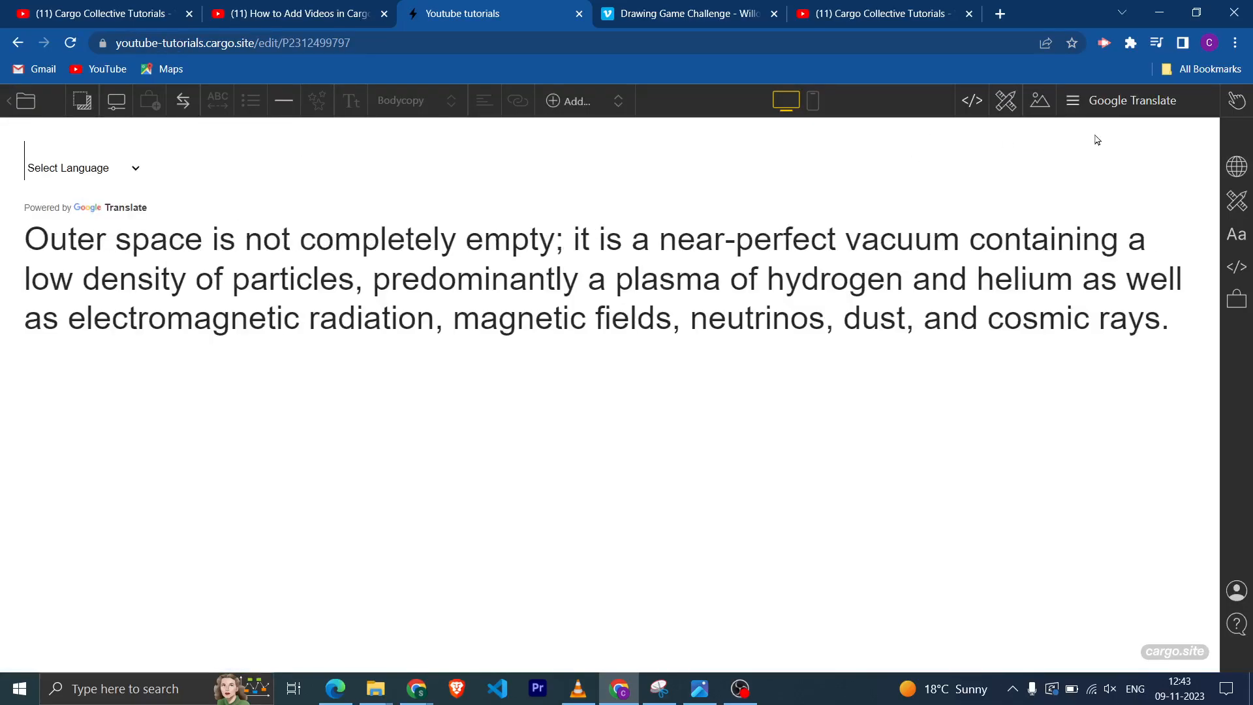
# Add a new blank page named 'Video' and bring up its media upload panel
pyautogui.click(1073, 100)
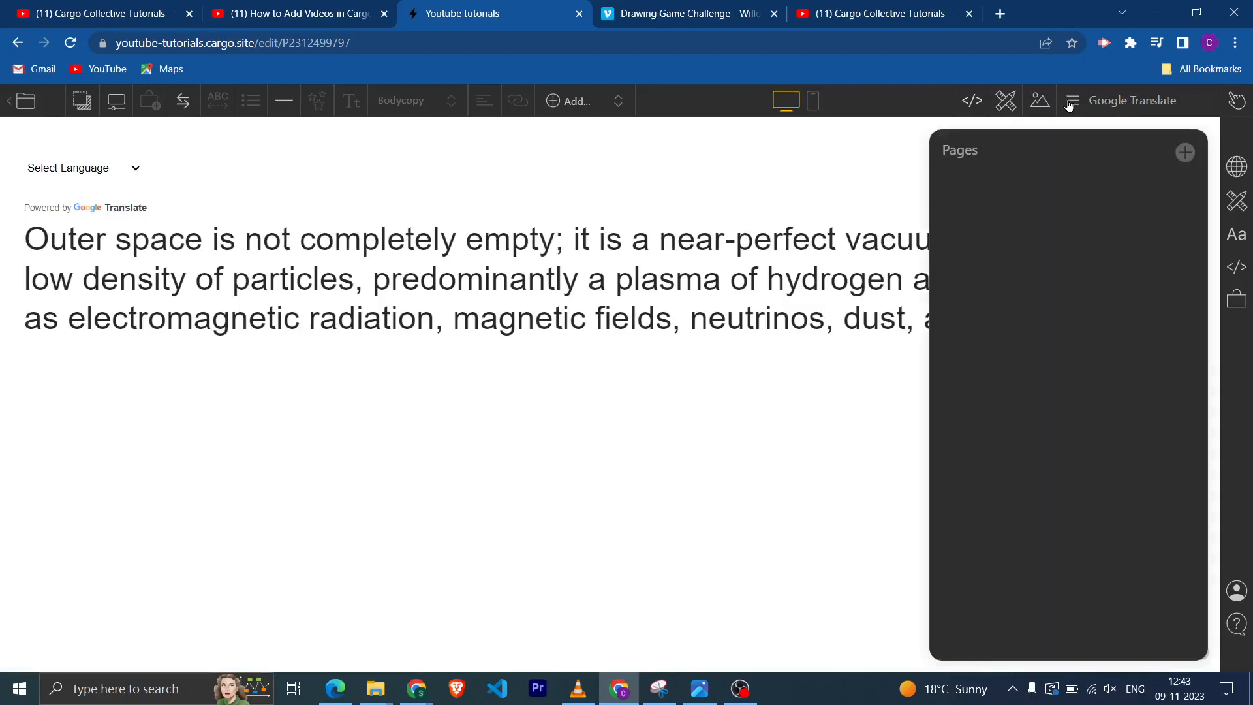
pyautogui.click(1185, 152)
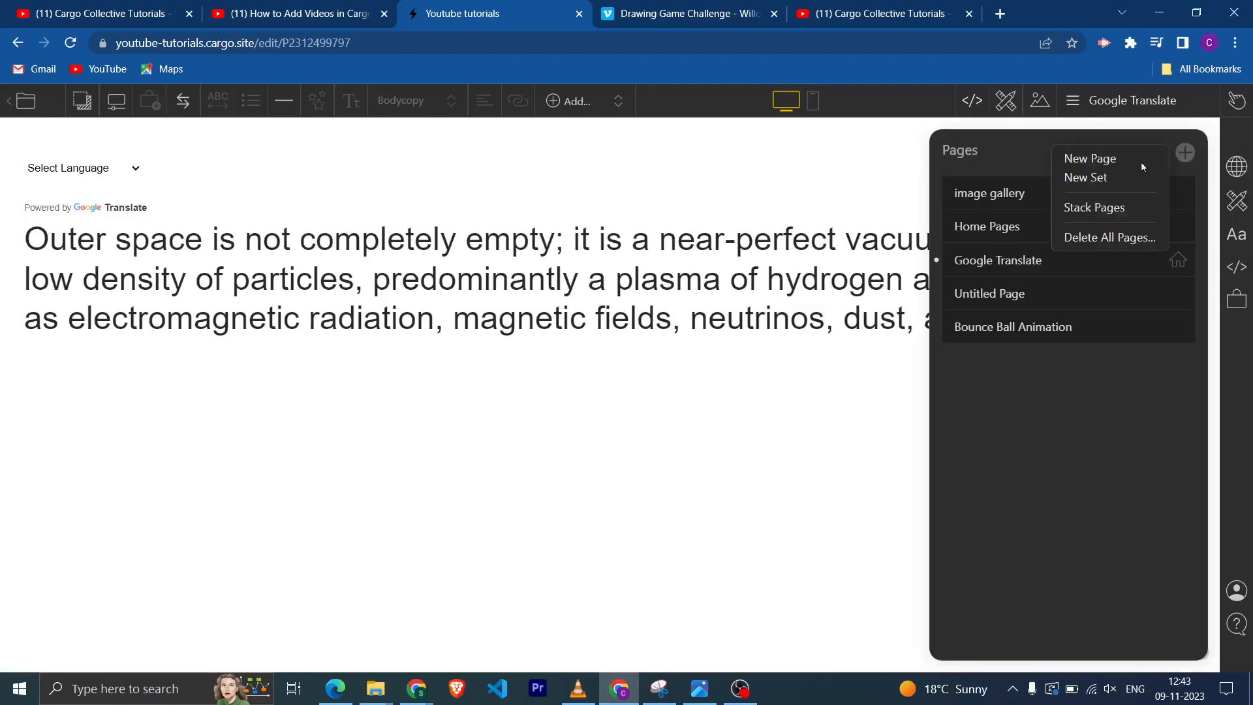
pyautogui.click(1089, 158)
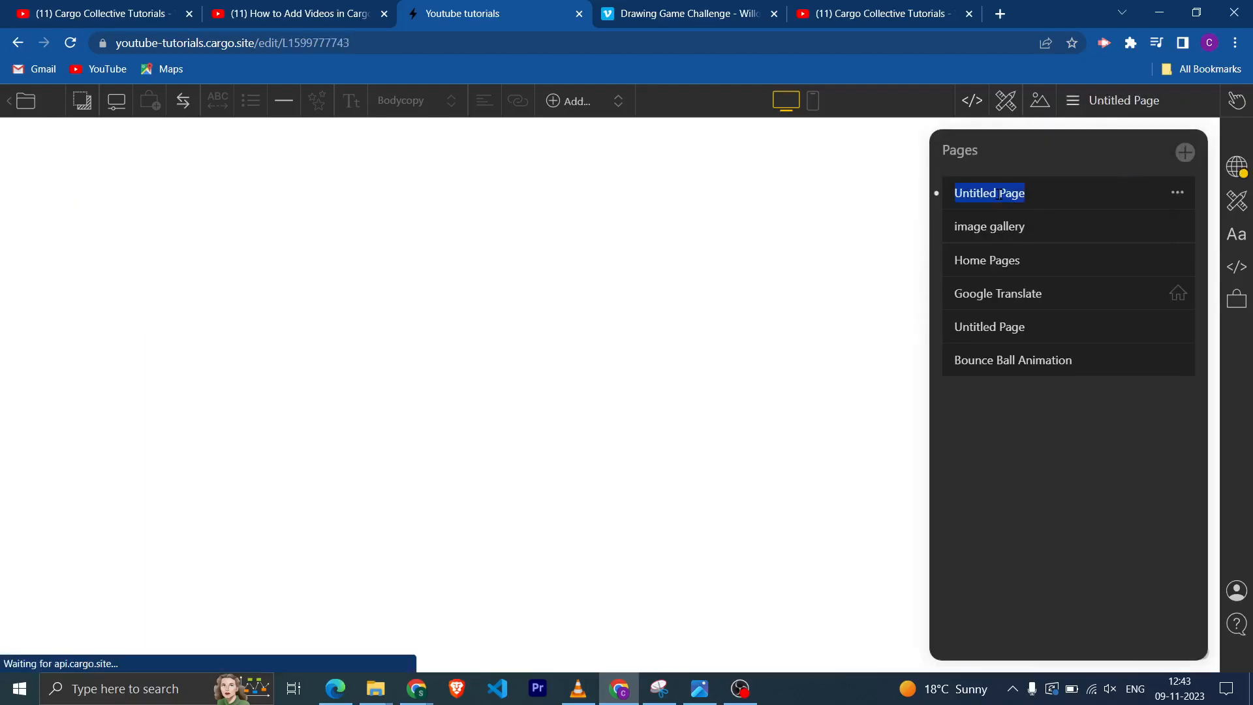
pyautogui.write('Video')
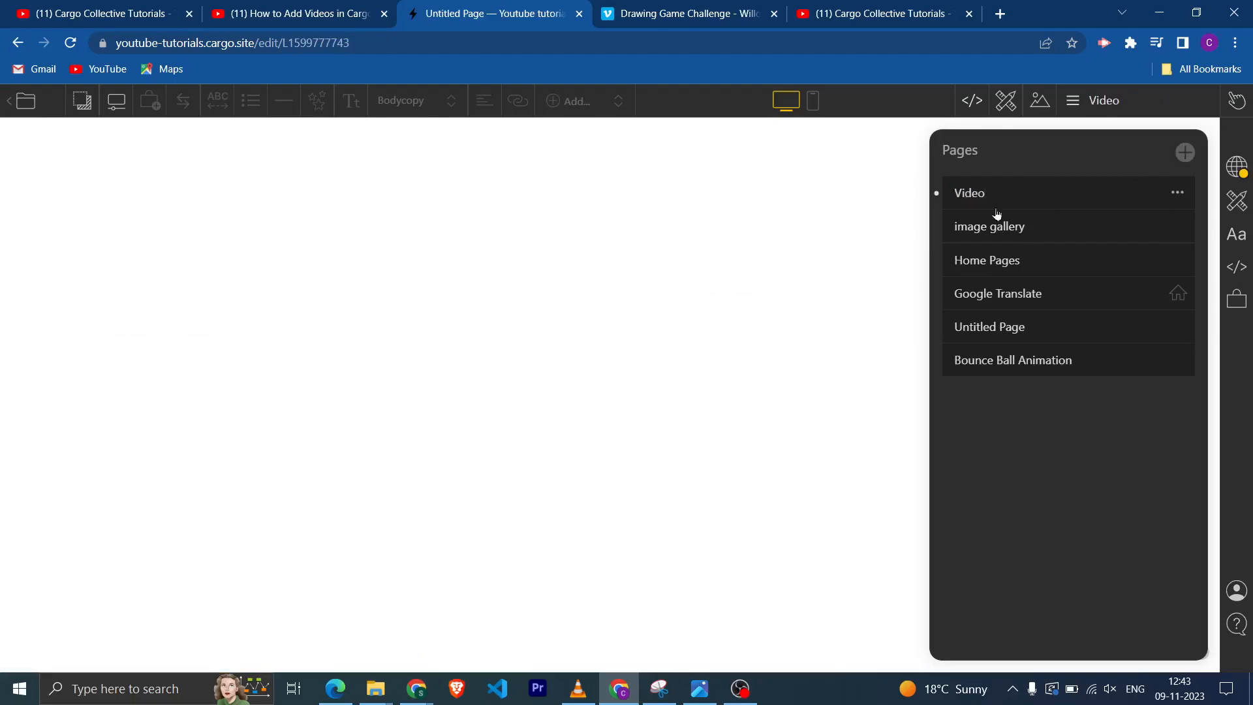
pyautogui.click(1039, 100)
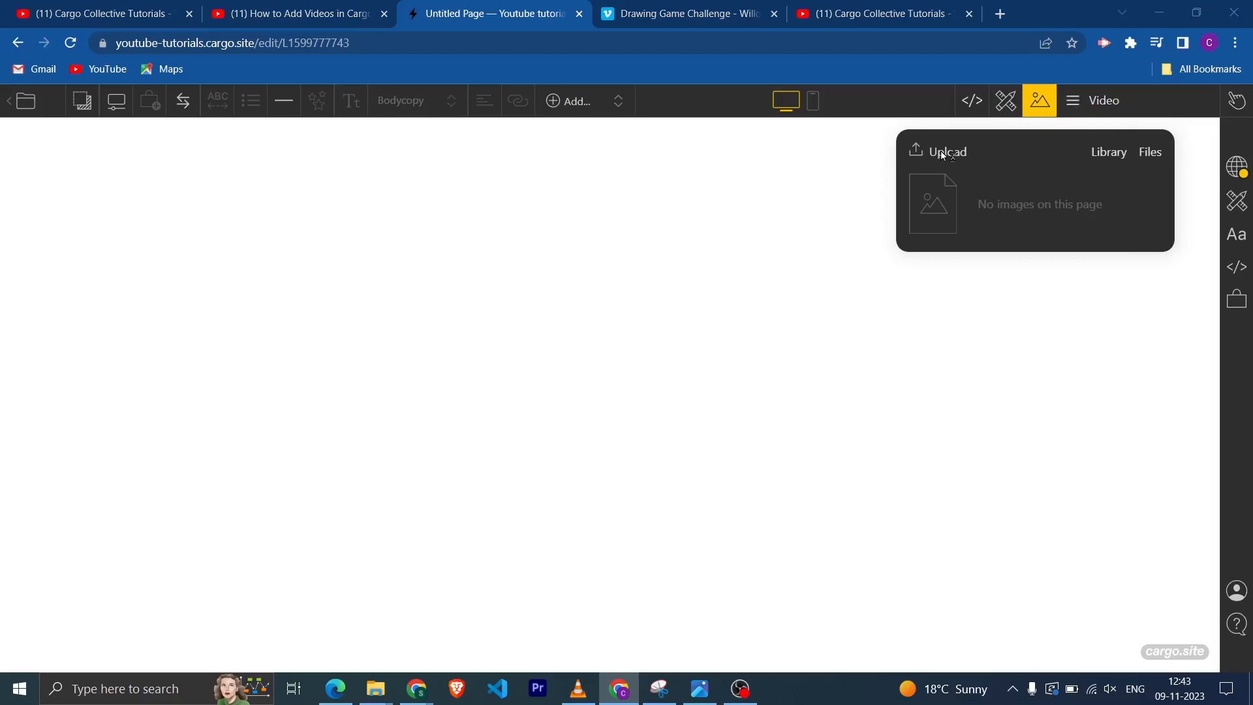
# Upload the Zach Seger Studio video from Downloads > video to the Video page
pyautogui.click(947, 152)
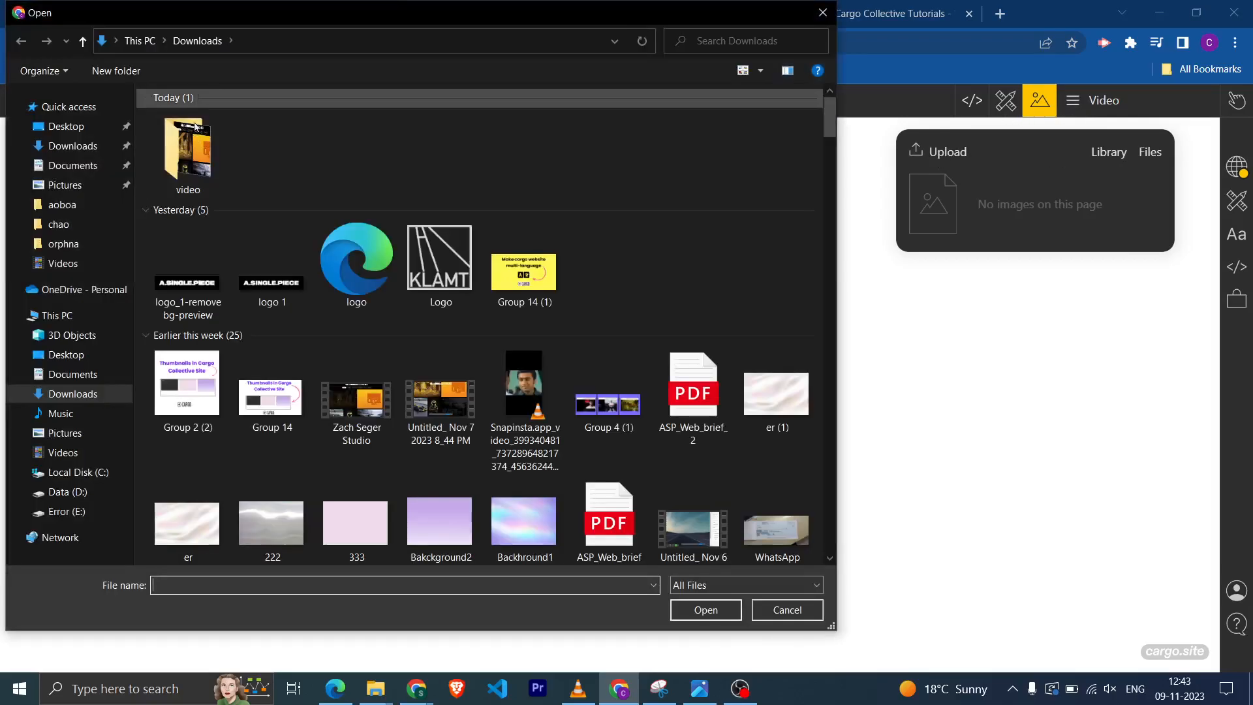
pyautogui.doubleClick(187, 149)
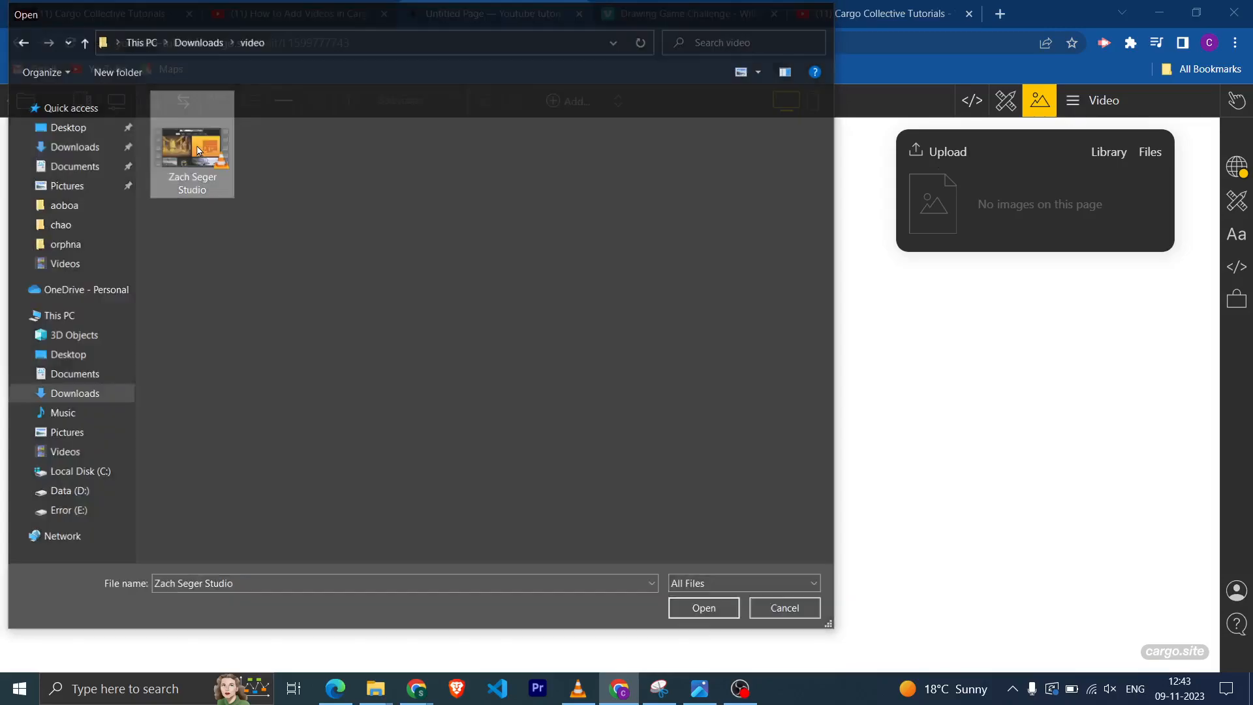
pyautogui.click(703, 608)
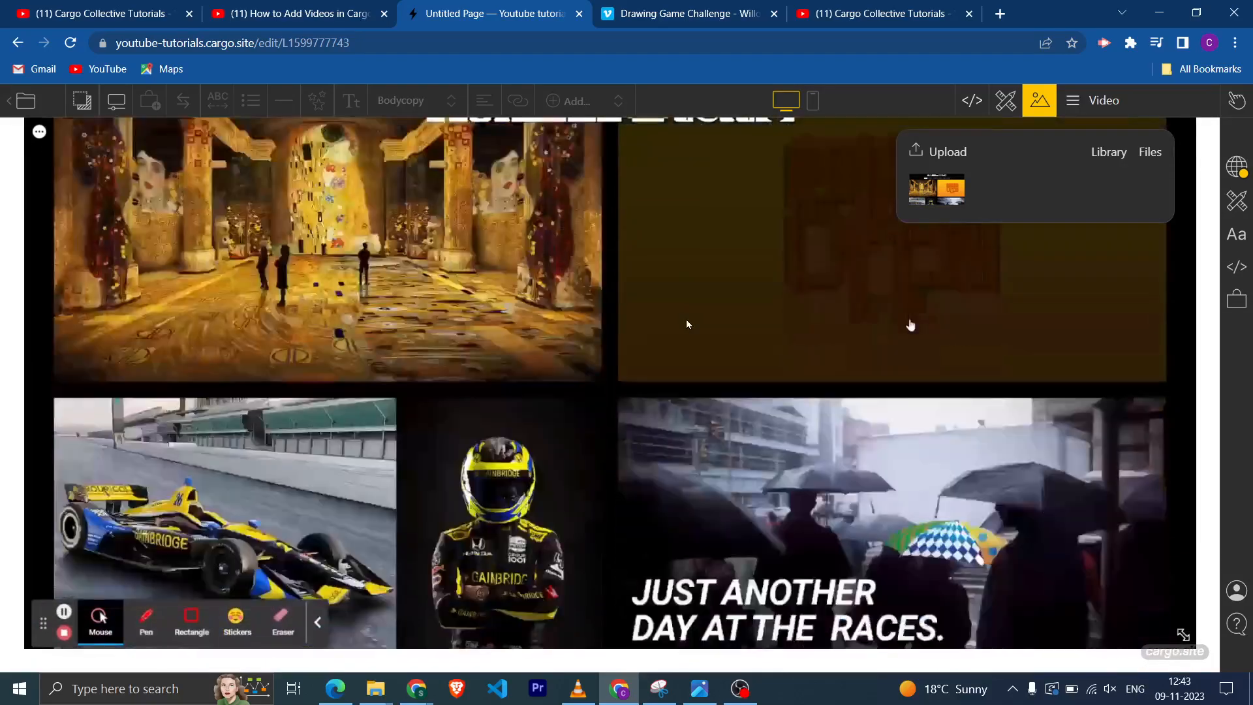
# Select the uploaded studio video, then shrink and center it on the page
pyautogui.scroll(3)
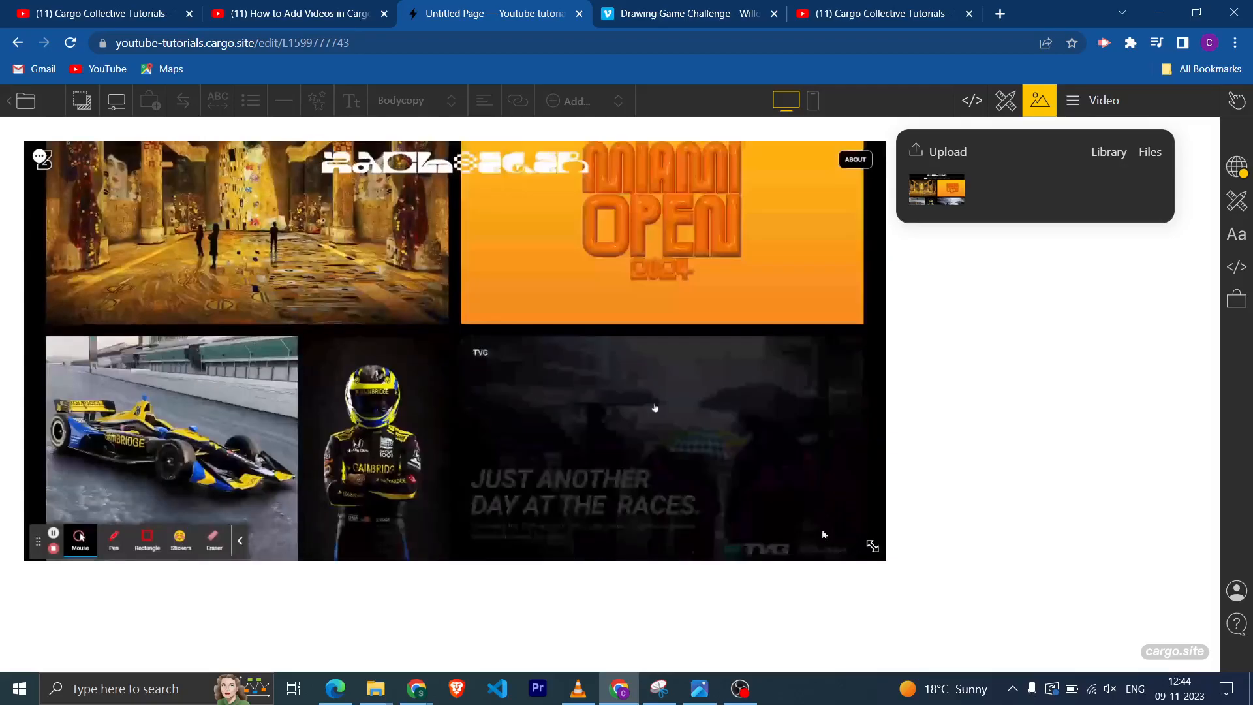
pyautogui.click(1039, 100)
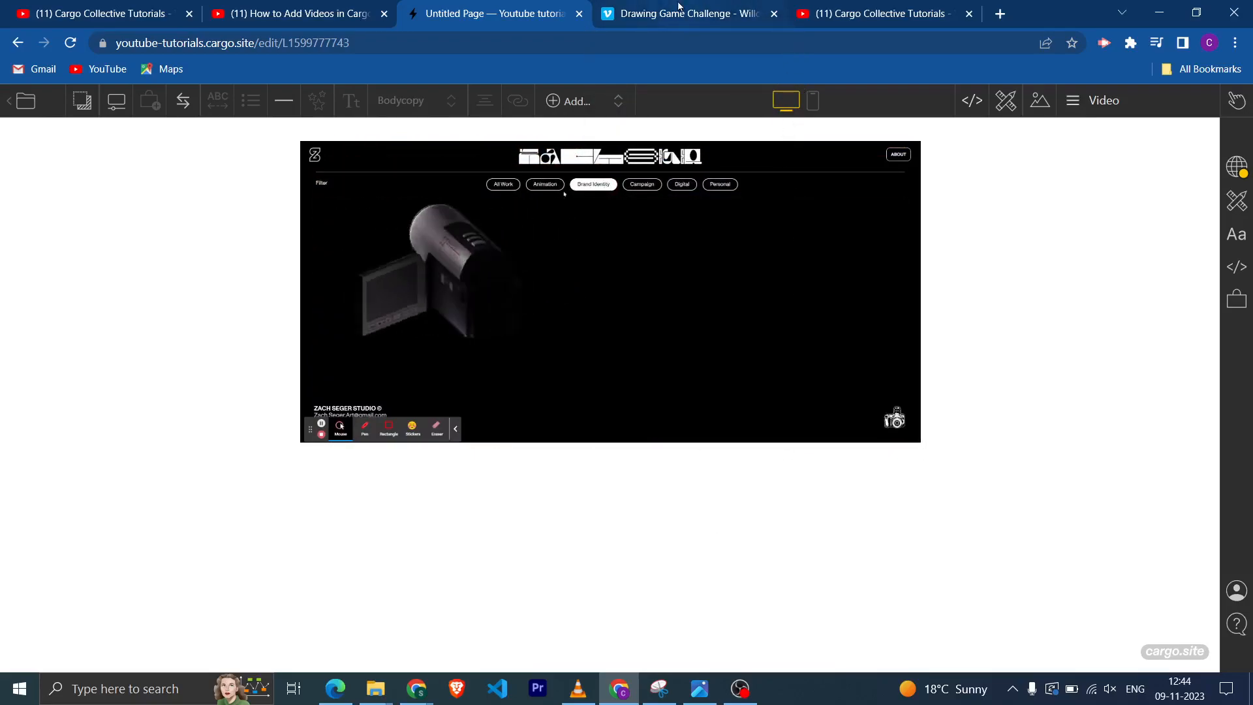
# Copy the Vimeo embed code for 'Drawing Game Challenge – Willow' from its share window
pyautogui.click(689, 13)
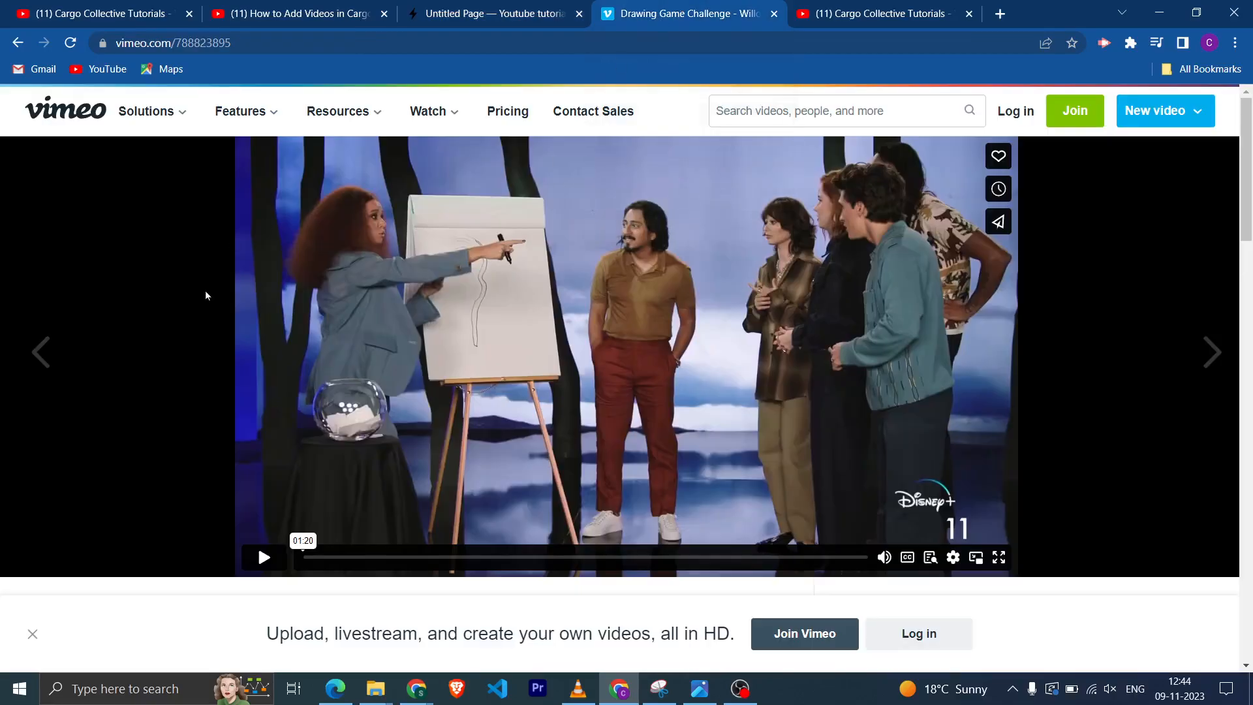
pyautogui.scroll(-3)
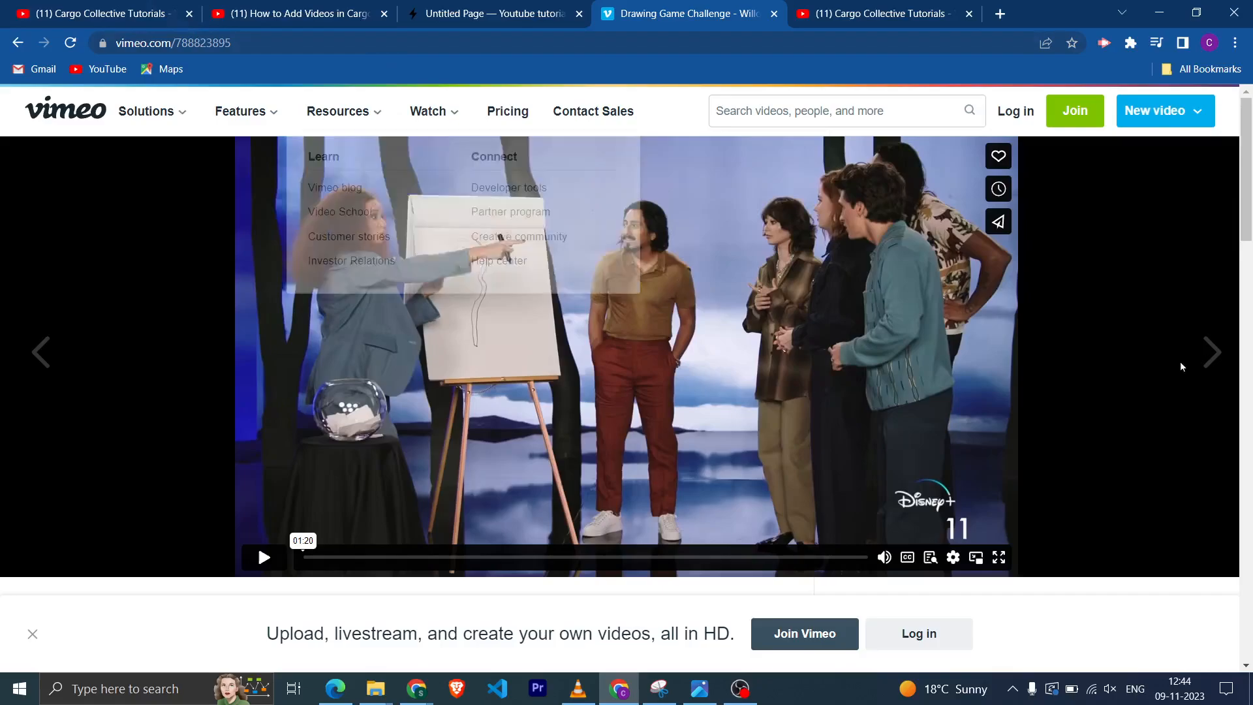
pyautogui.moveTo(998, 222)
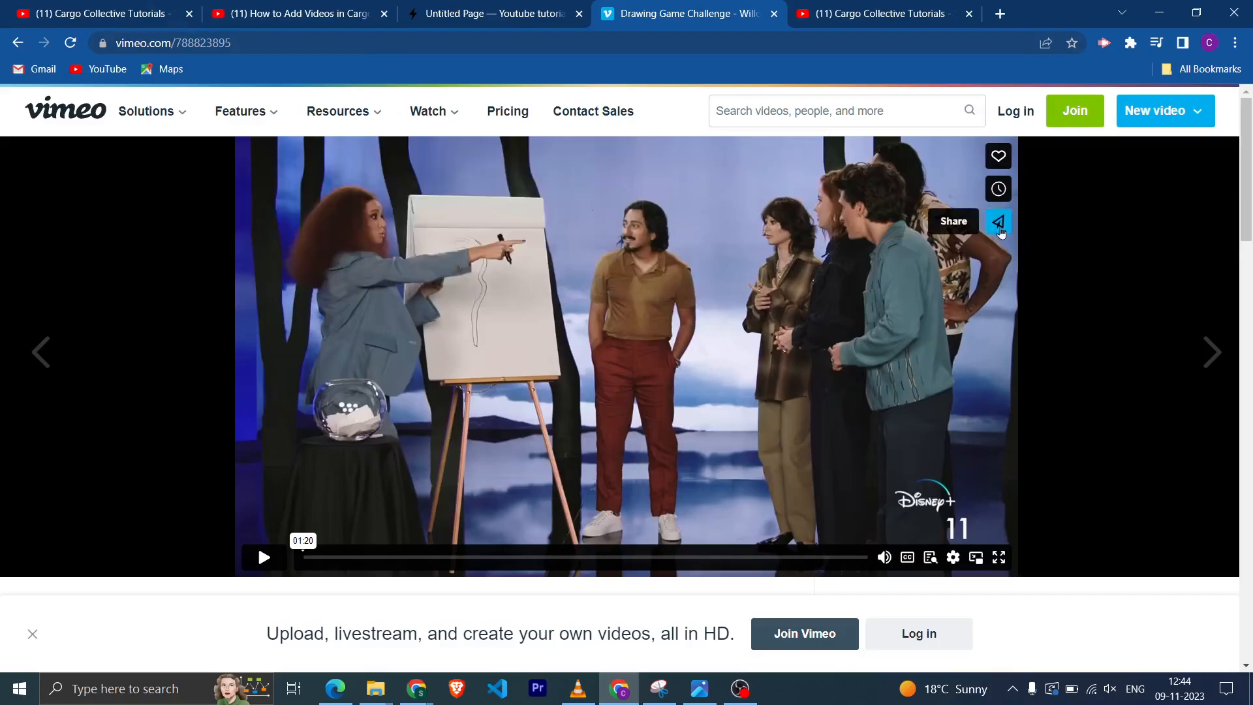
pyautogui.click(998, 221)
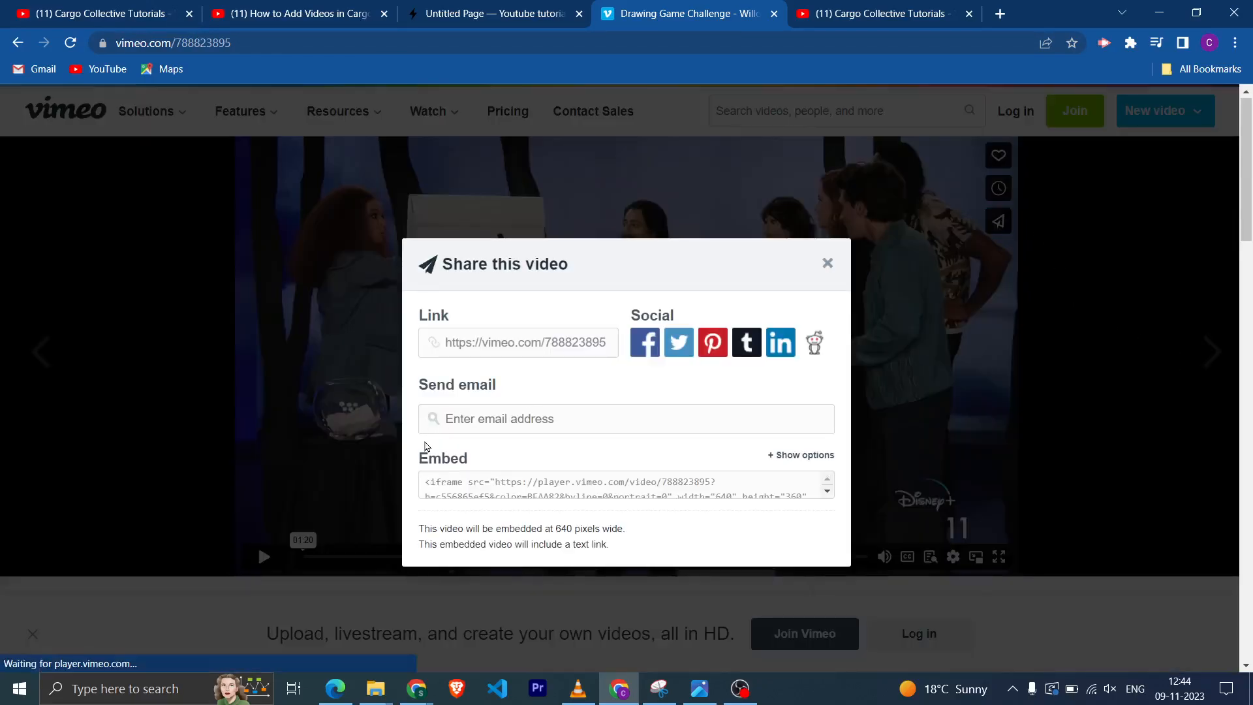
pyautogui.moveTo(802, 448)
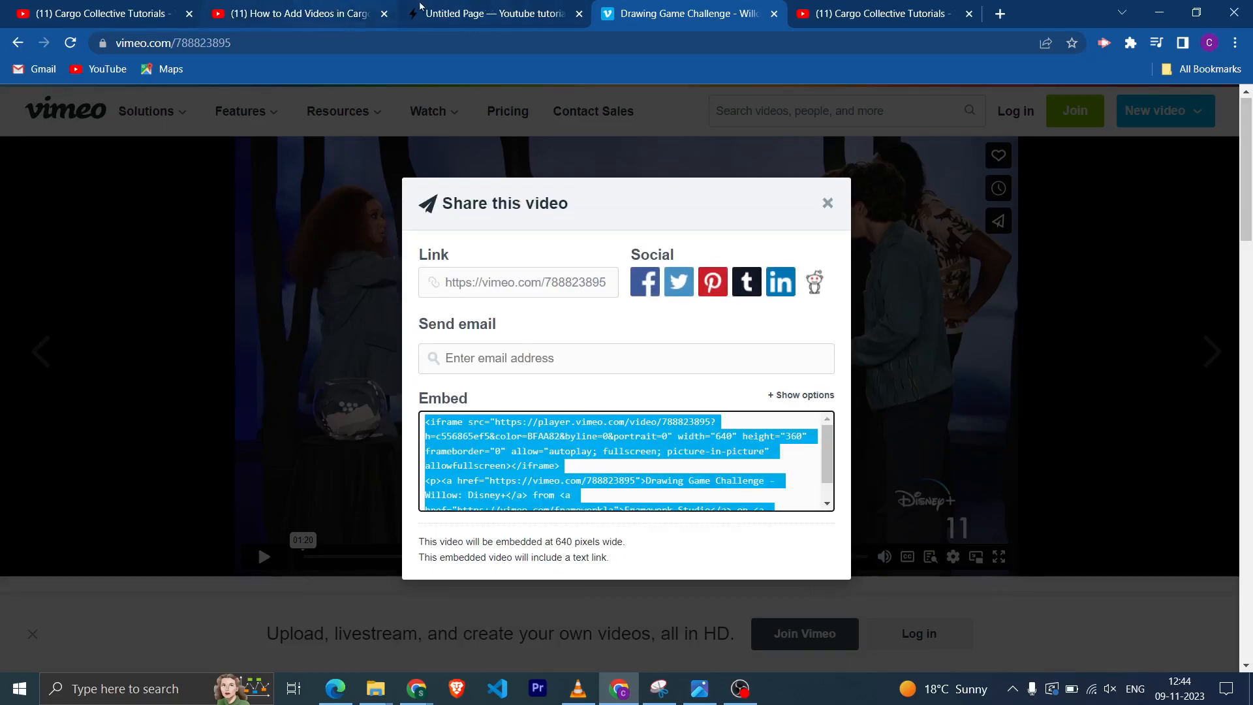
pyautogui.click(491, 14)
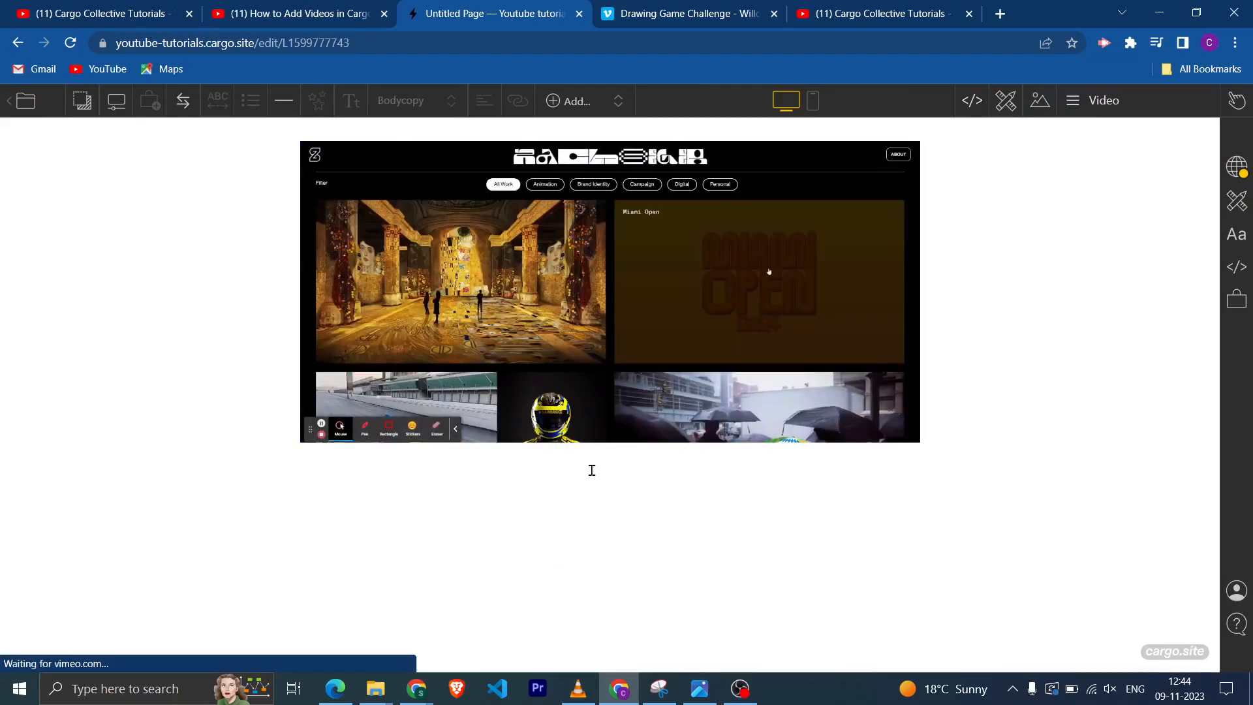
# Paste the Vimeo embed below the uploaded video and center-align it
pyautogui.scroll(-3)
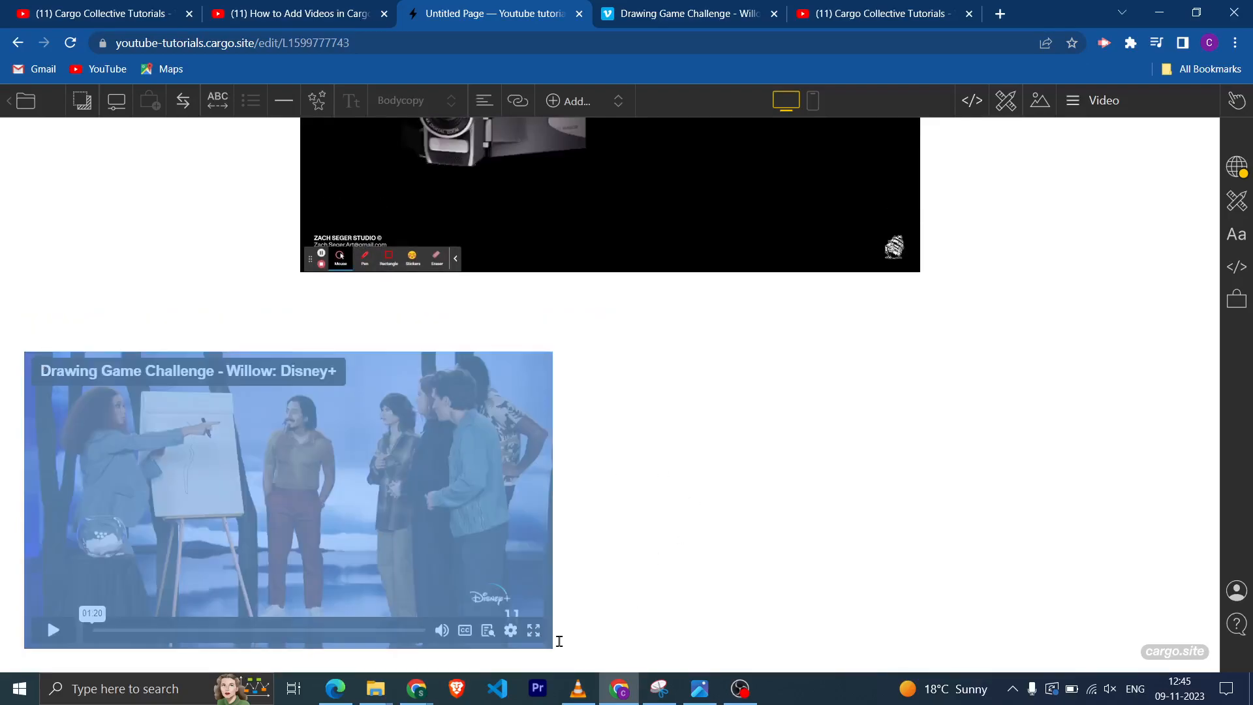
pyautogui.click(483, 100)
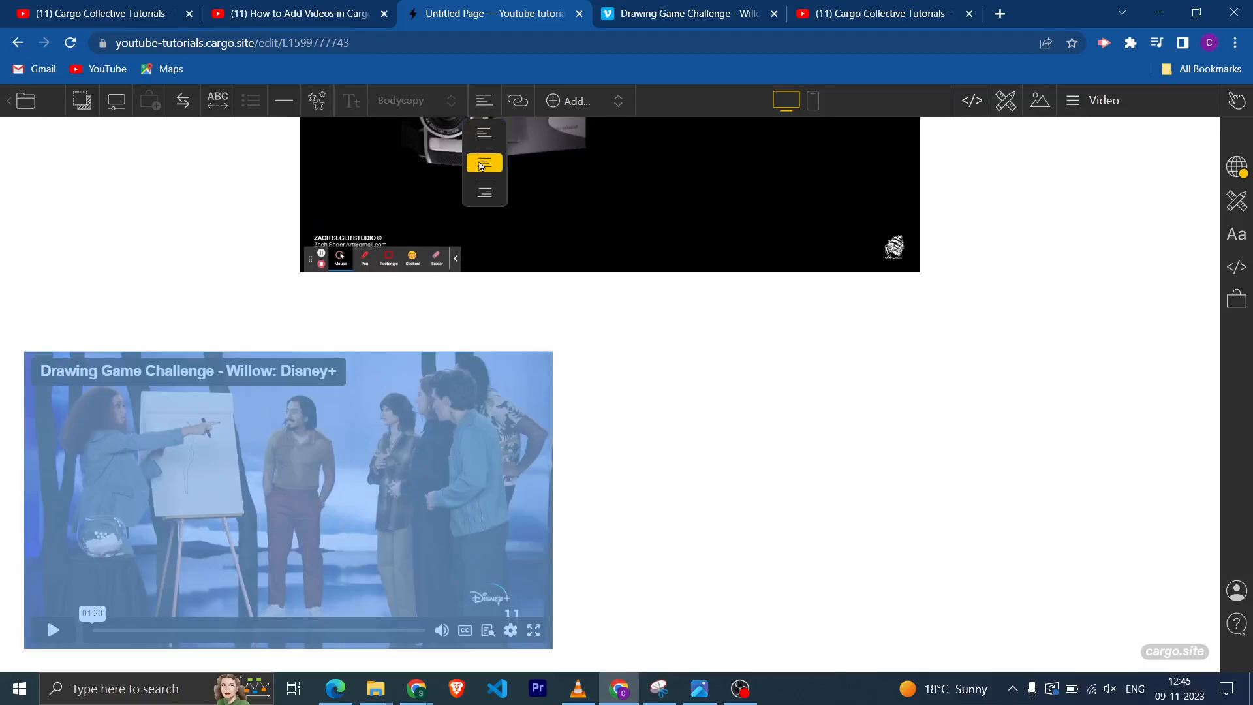
pyautogui.scroll(3)
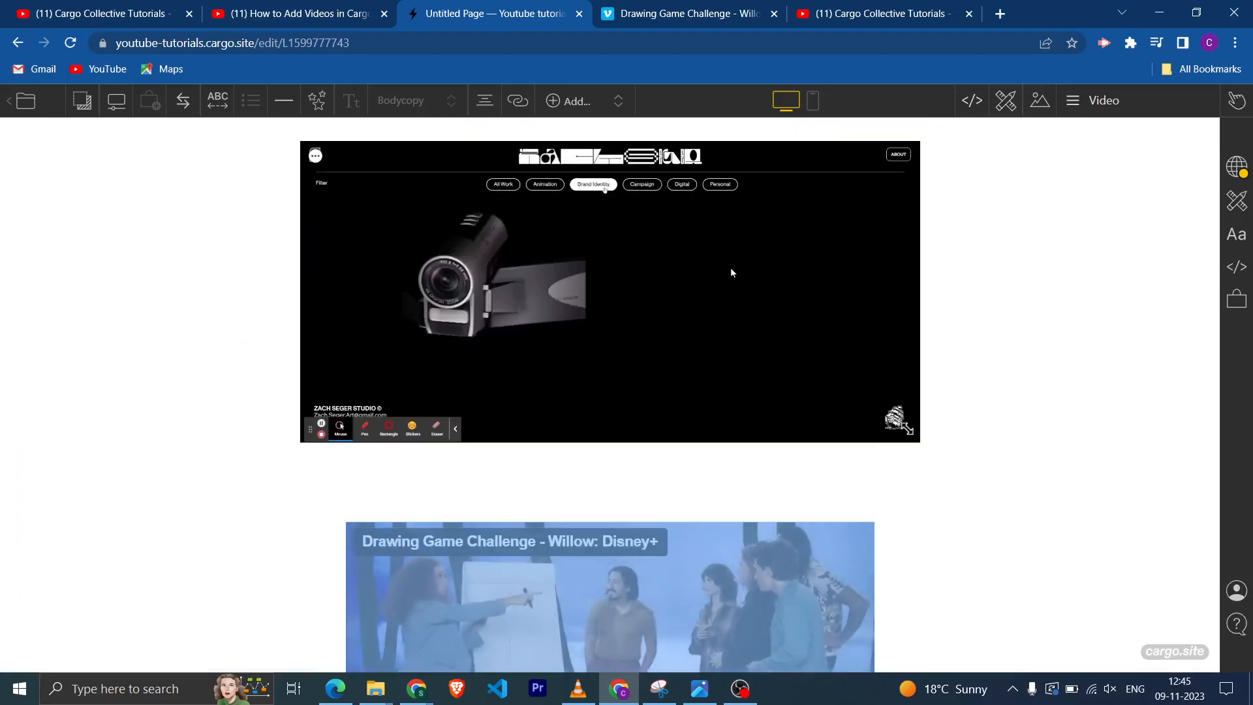
pyautogui.moveTo(694, 225)
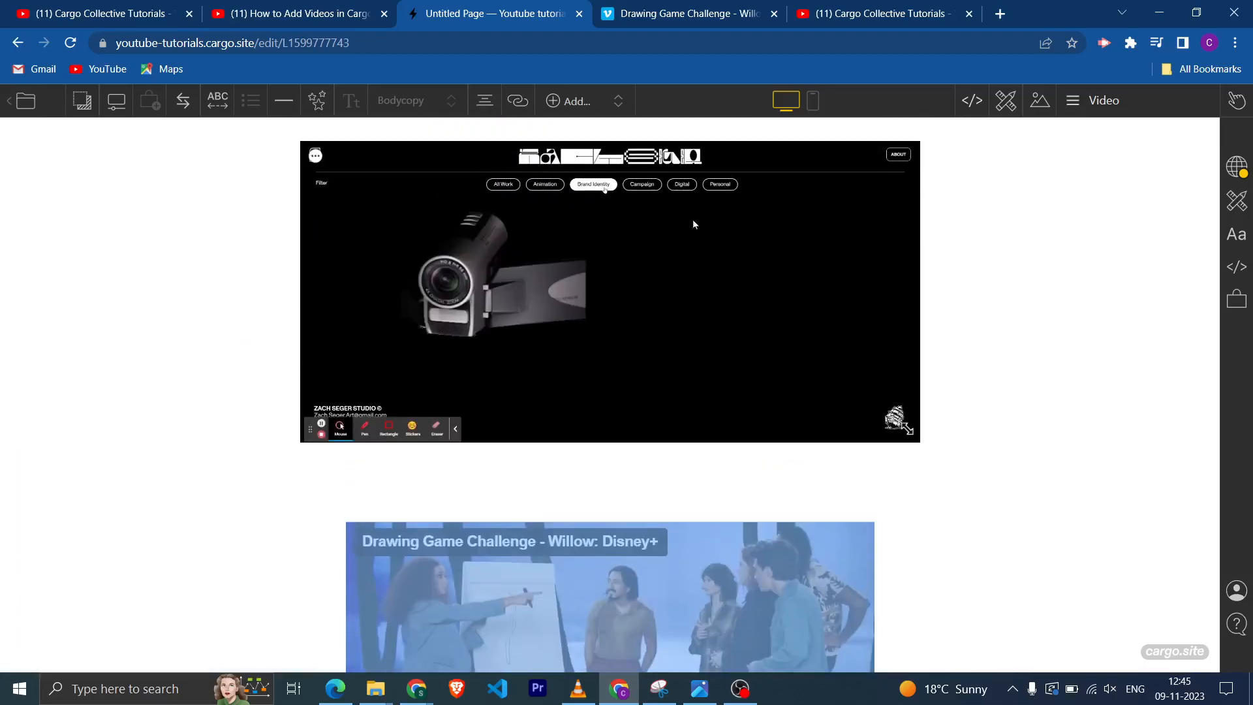
# Copy the YouTube embed code for 'Create Thumbnail Index in Cargo Collective Website' via Share > Embed
pyautogui.click(875, 14)
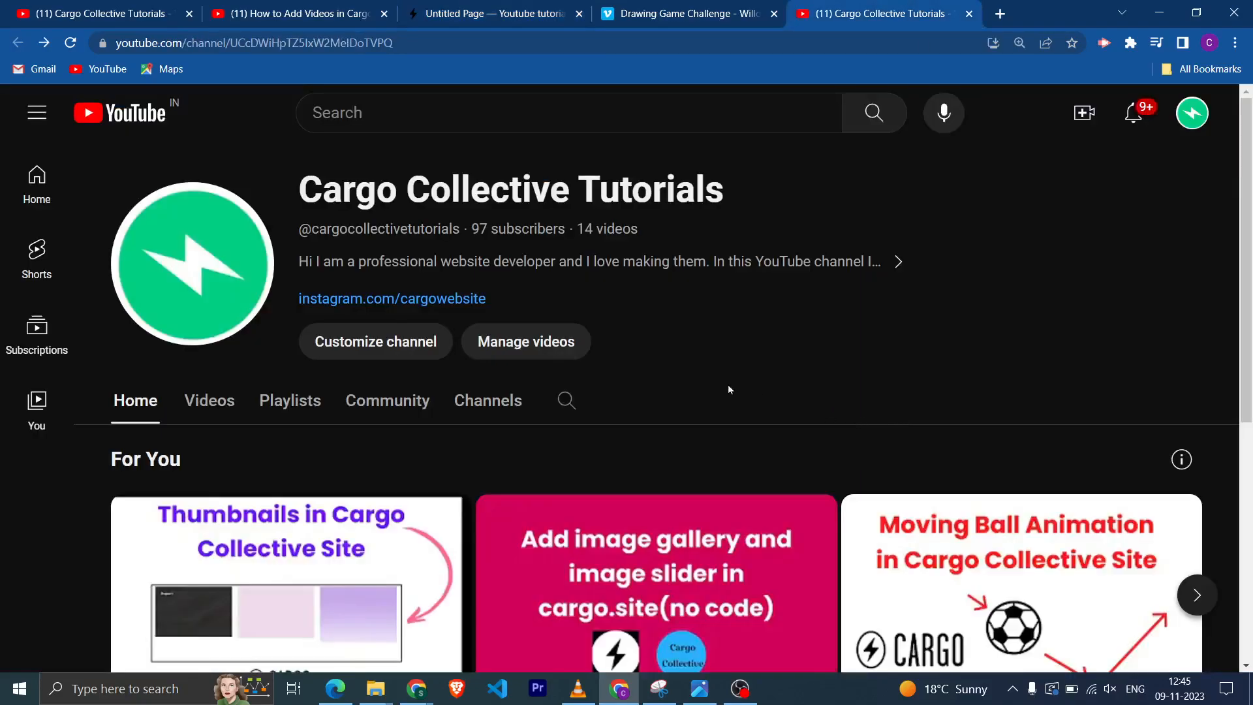
pyautogui.scroll(-3)
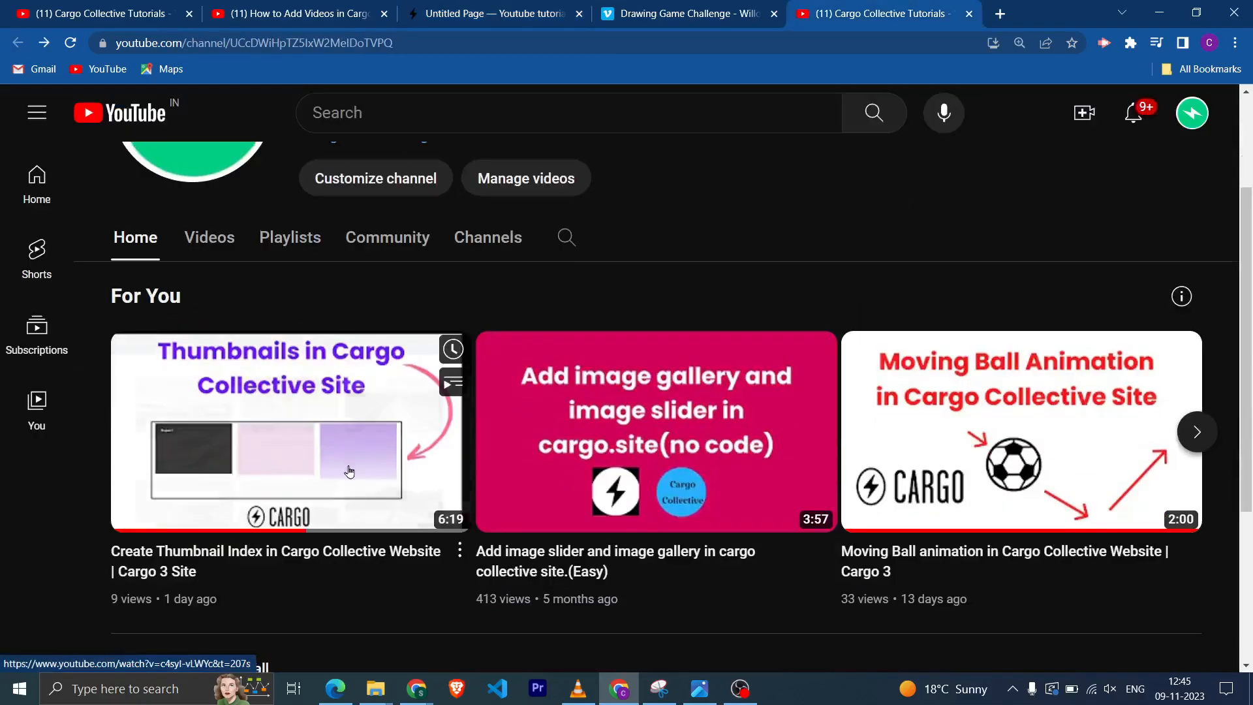
pyautogui.click(459, 469)
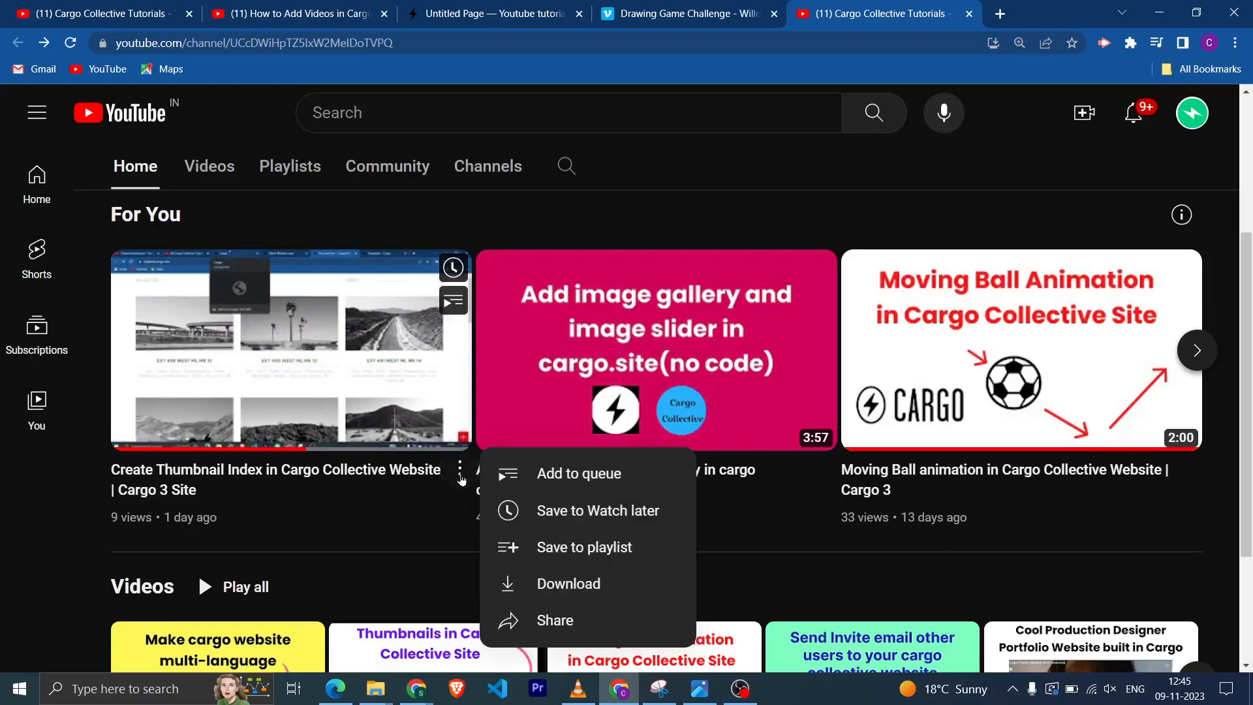
pyautogui.moveTo(555, 621)
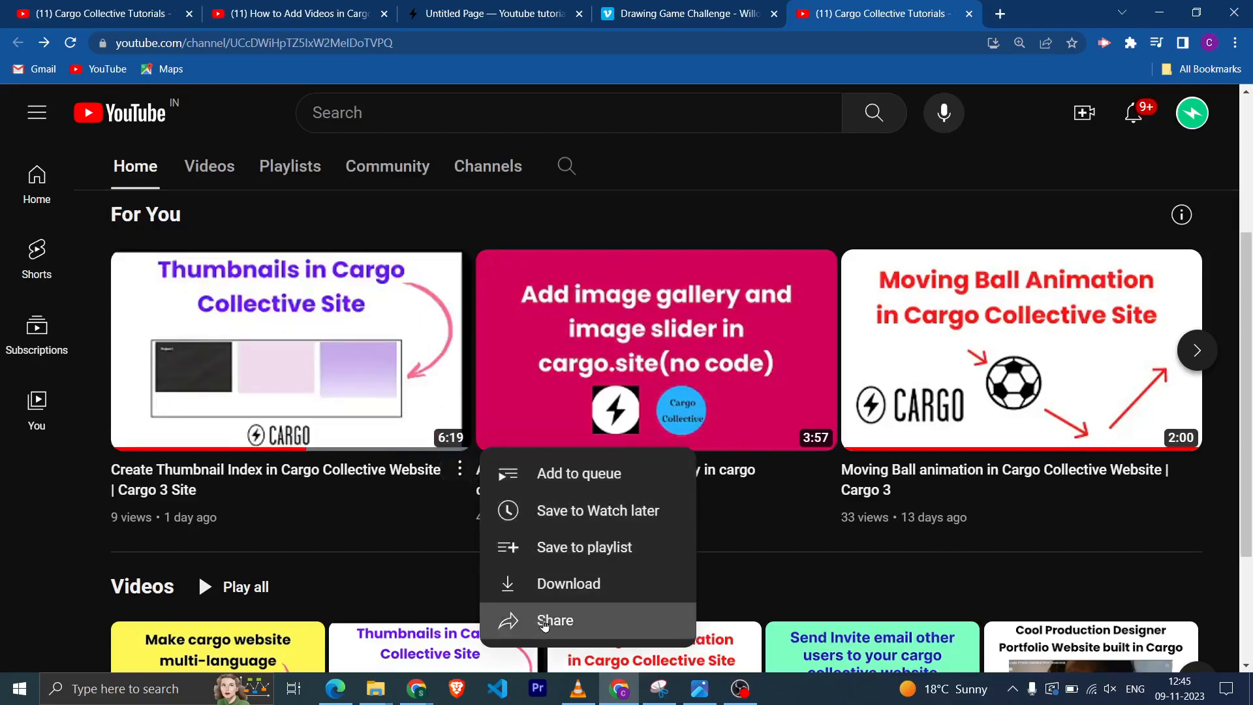
pyautogui.click(554, 621)
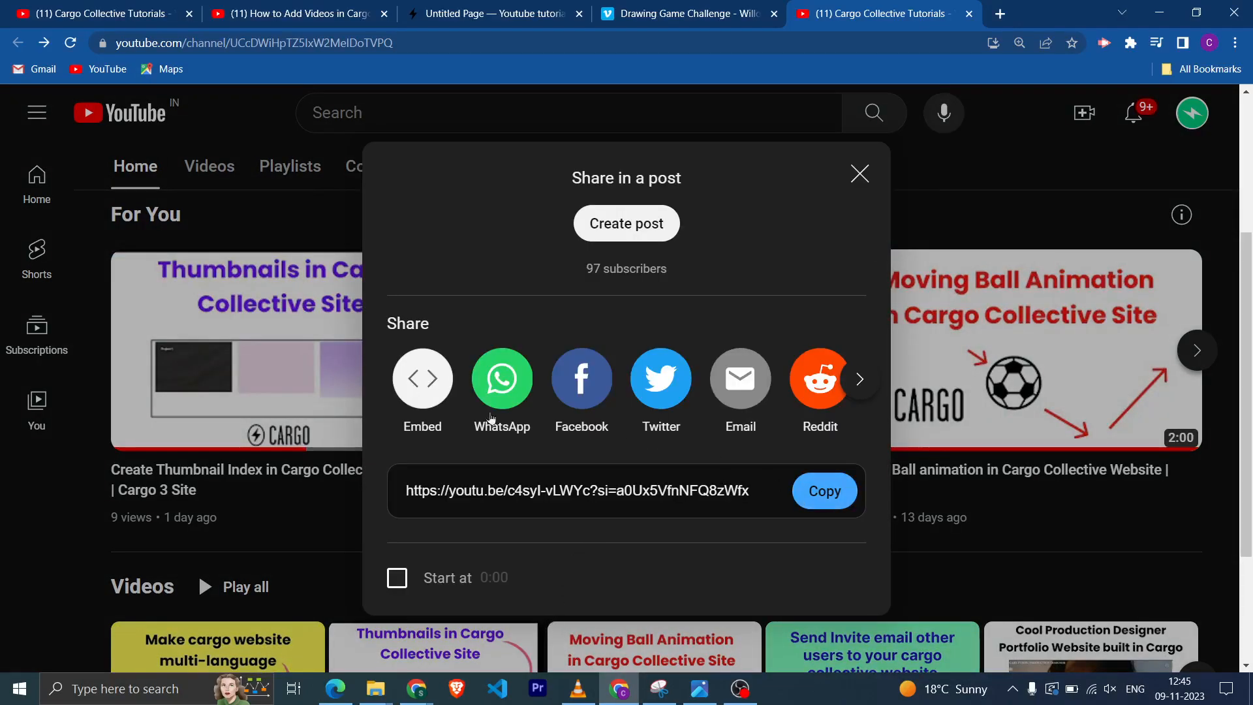
pyautogui.click(422, 378)
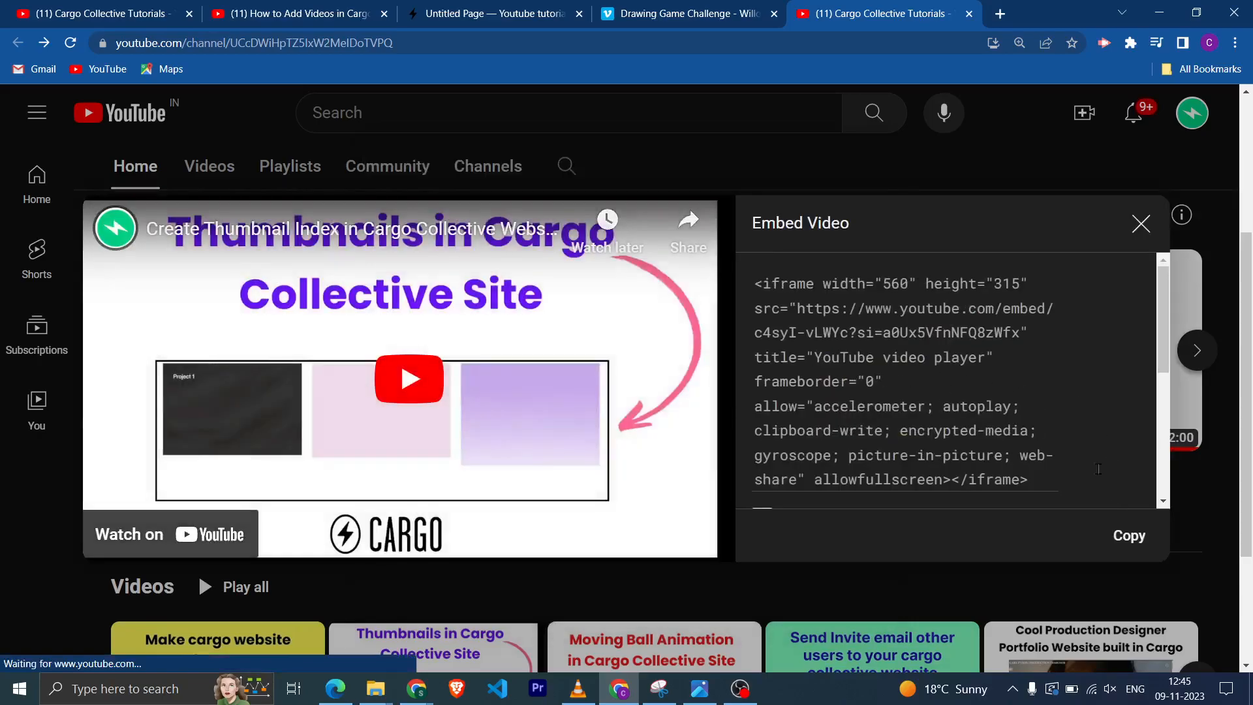
pyautogui.click(1128, 536)
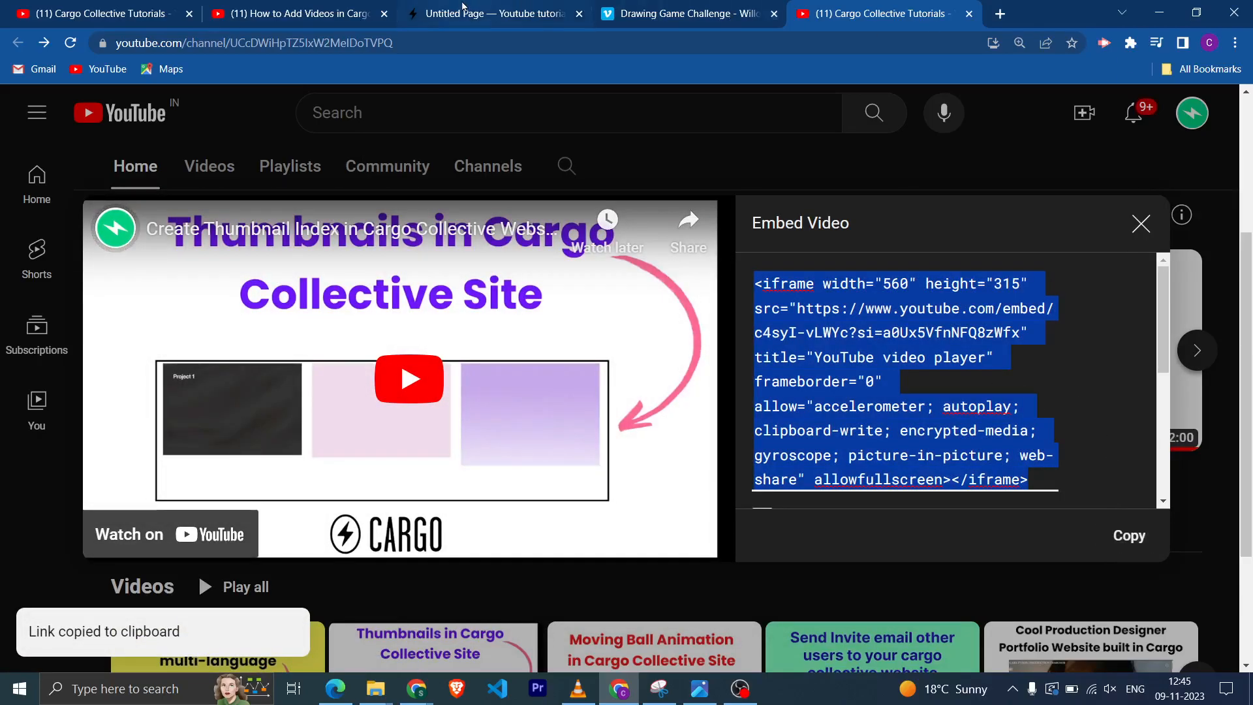
pyautogui.click(494, 14)
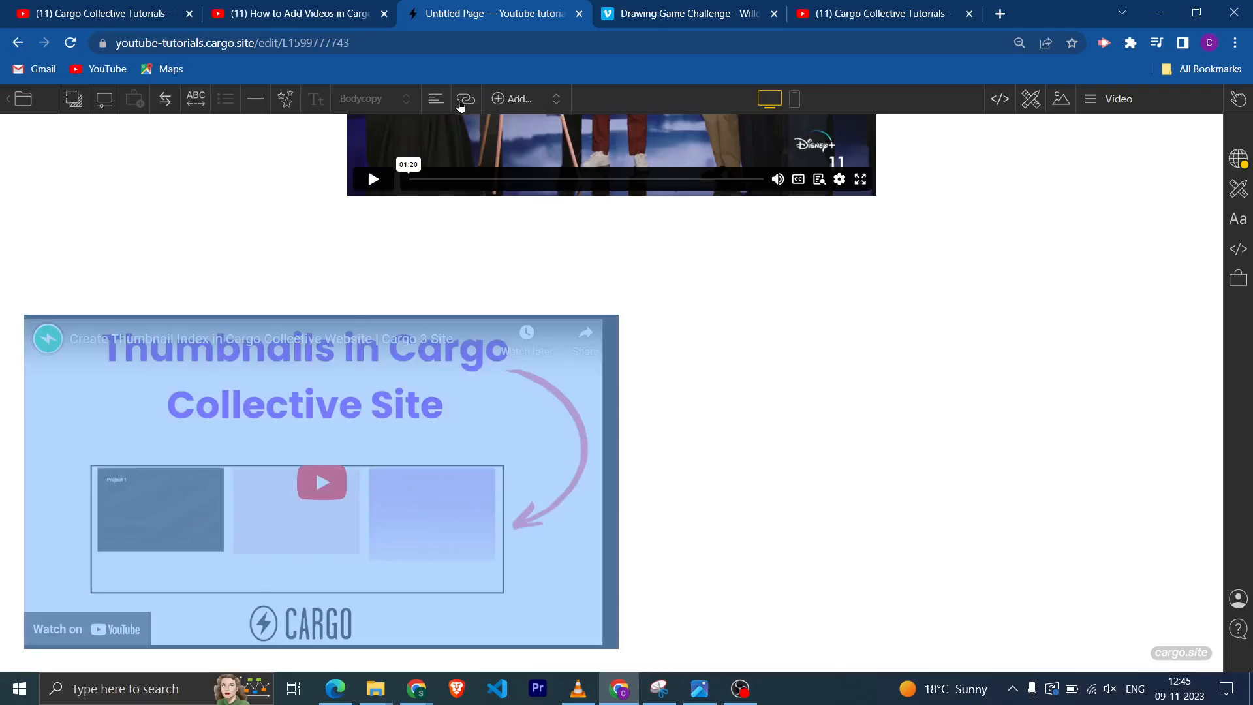
# Paste the YouTube embed below the Vimeo video, center it, and title the page Video
pyautogui.click(1238, 158)
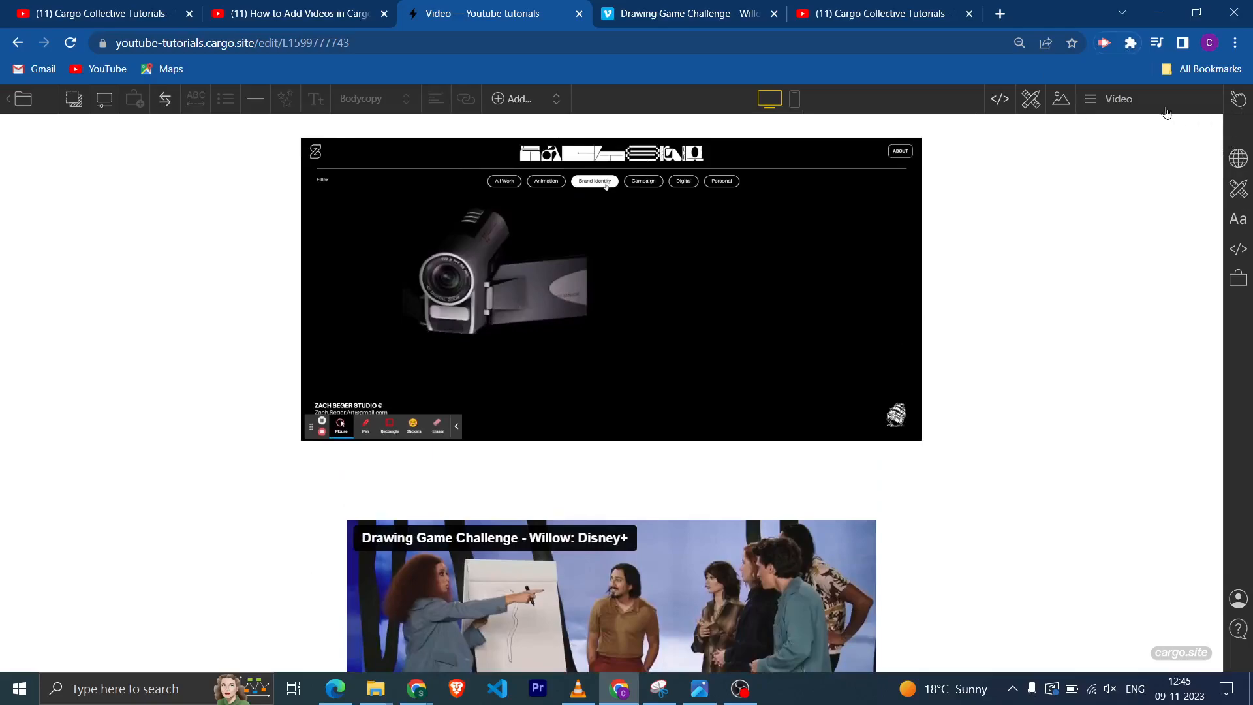
# View the live Video page in a new tab, then return to the editor
pyautogui.rightClick(873, 182)
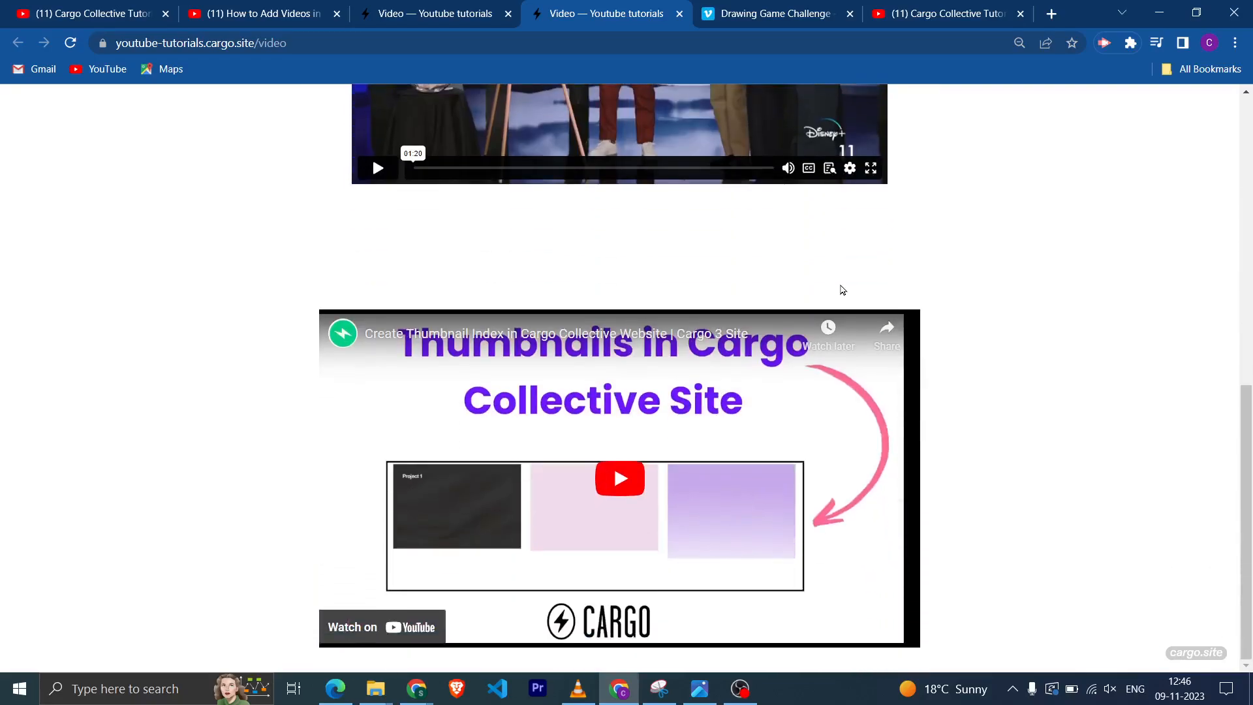
pyautogui.scroll(3)
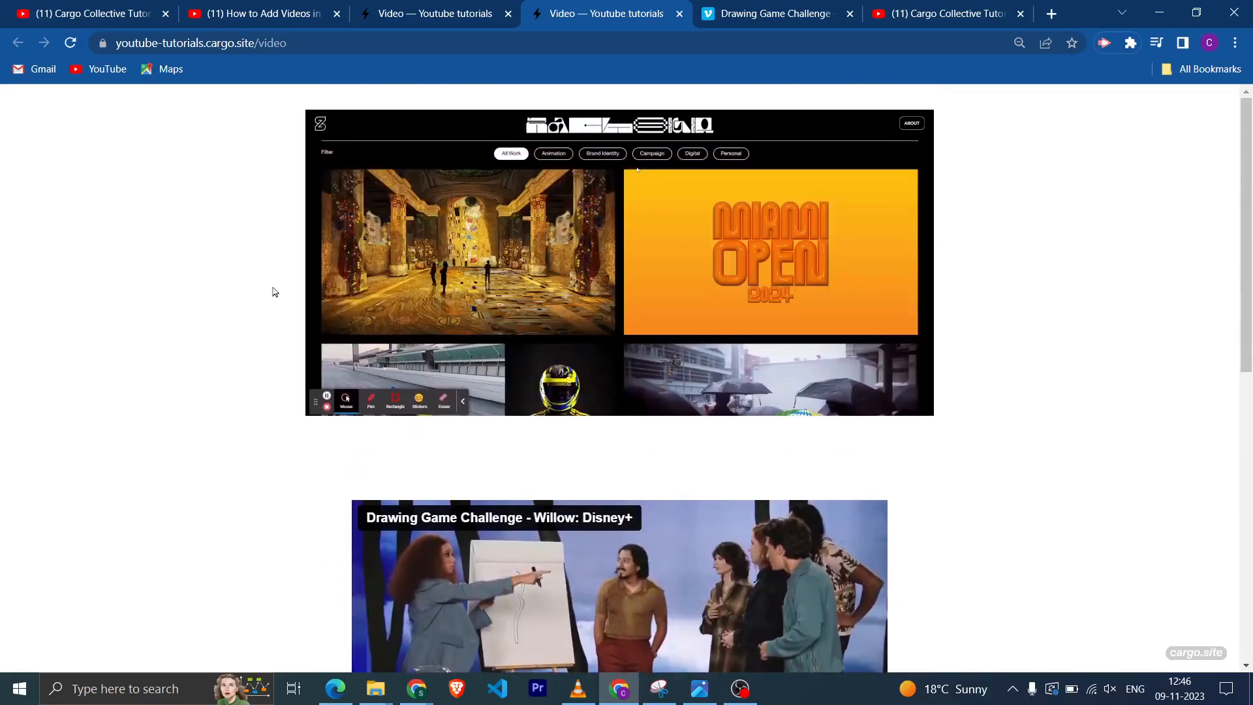
pyautogui.click(602, 149)
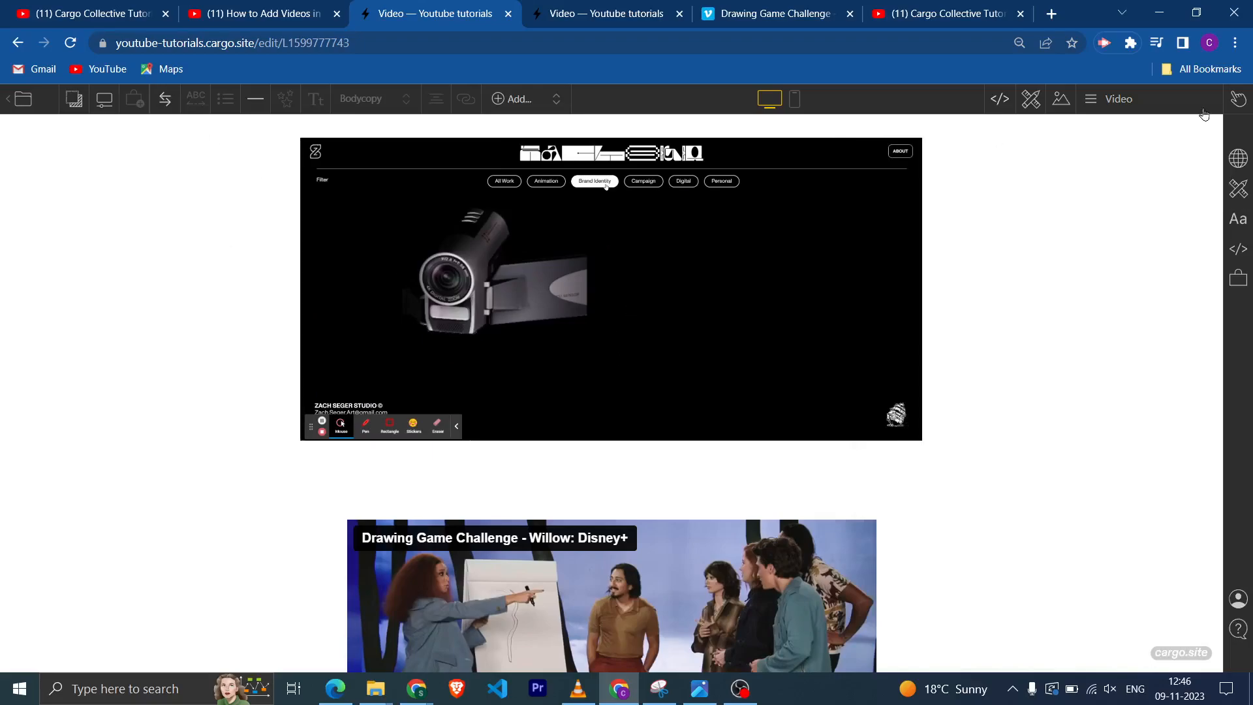
pyautogui.moveTo(1018, 249)
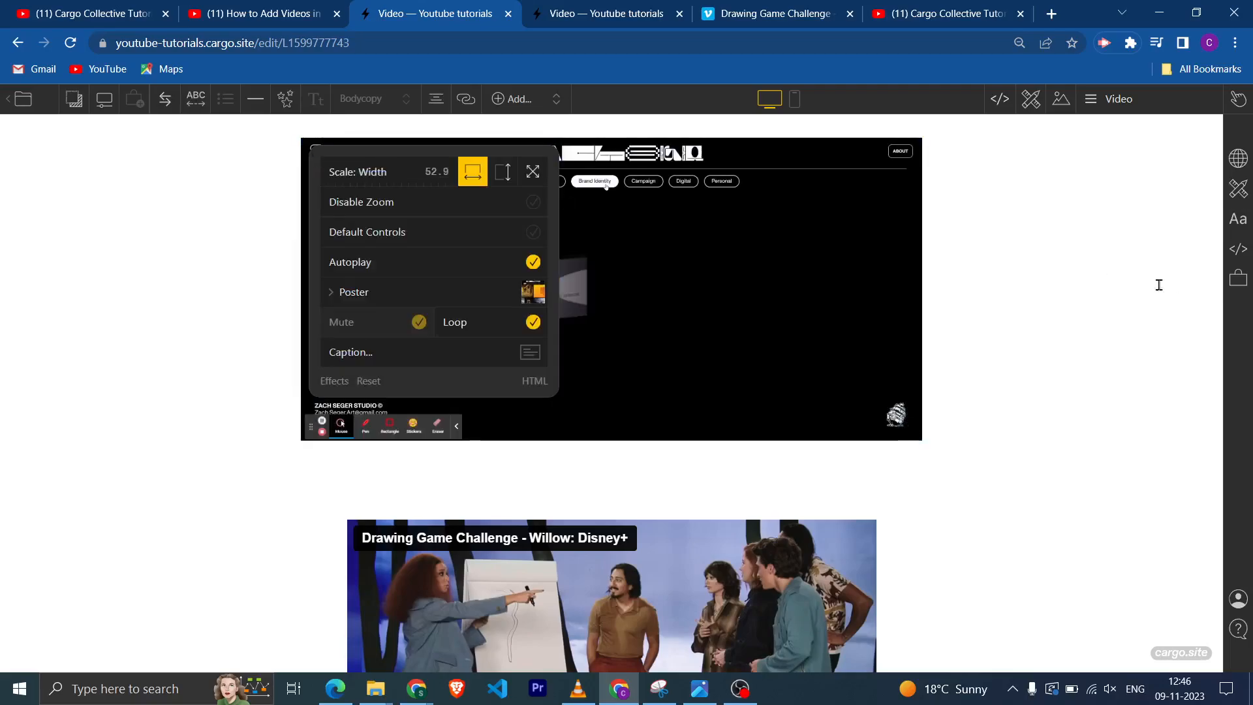
pyautogui.moveTo(719, 263)
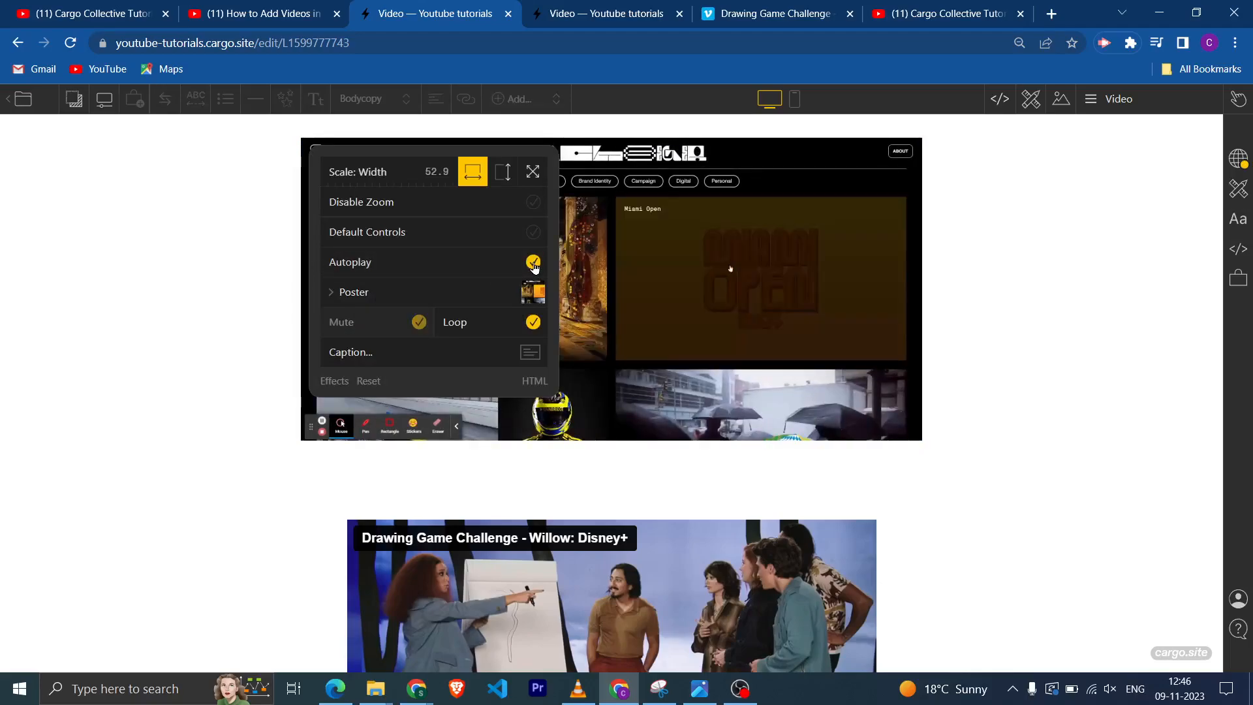
# Turn off Loop and Default Controls on the uploaded video, keep Autoplay, and check Poster options
pyautogui.click(533, 232)
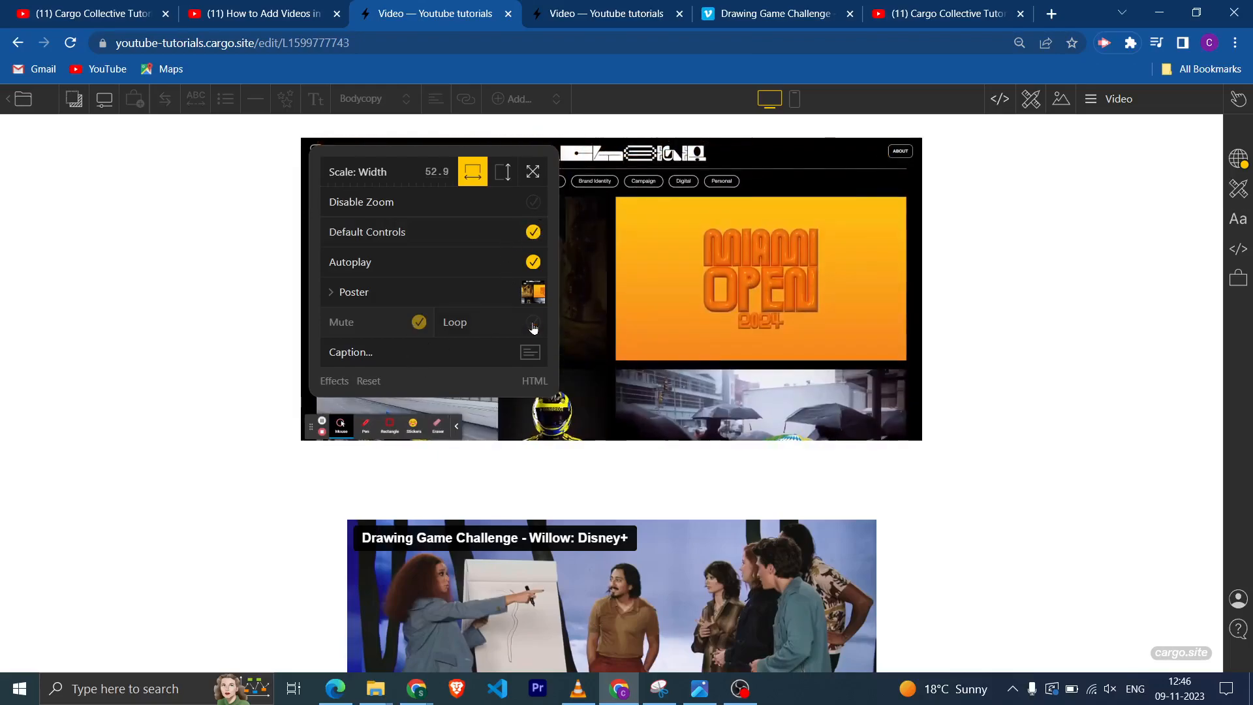
pyautogui.click(533, 322)
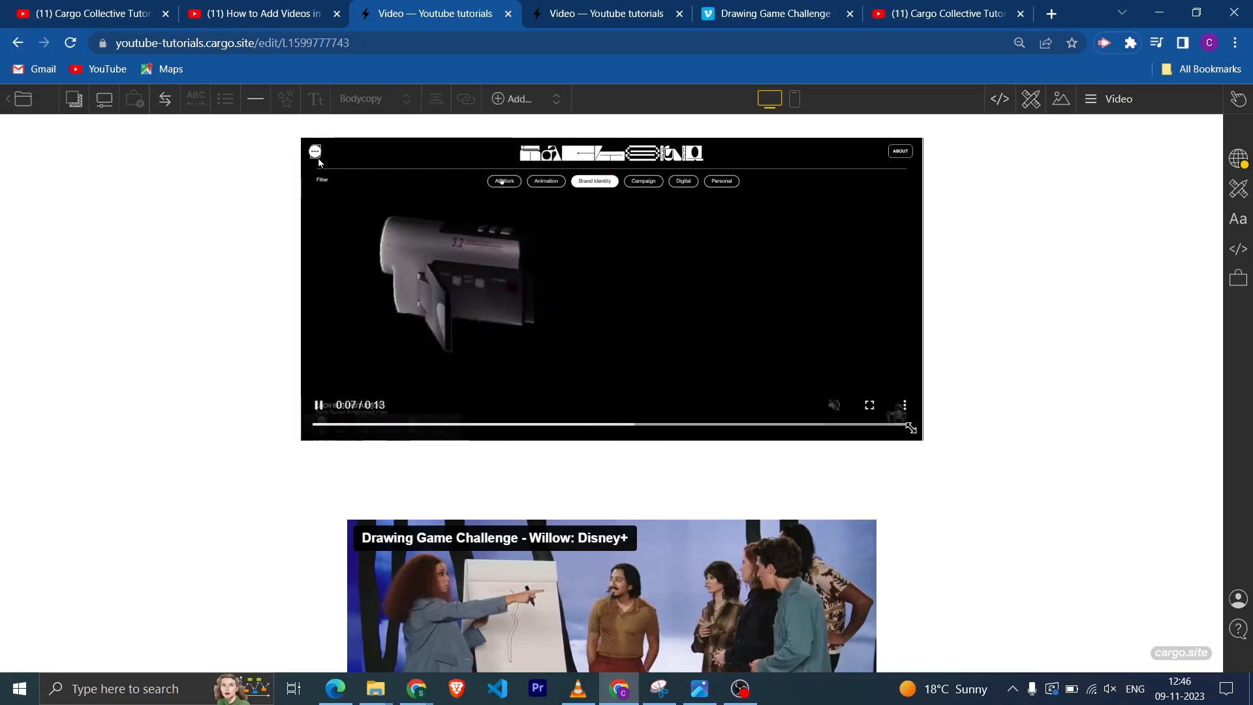
pyautogui.click(503, 180)
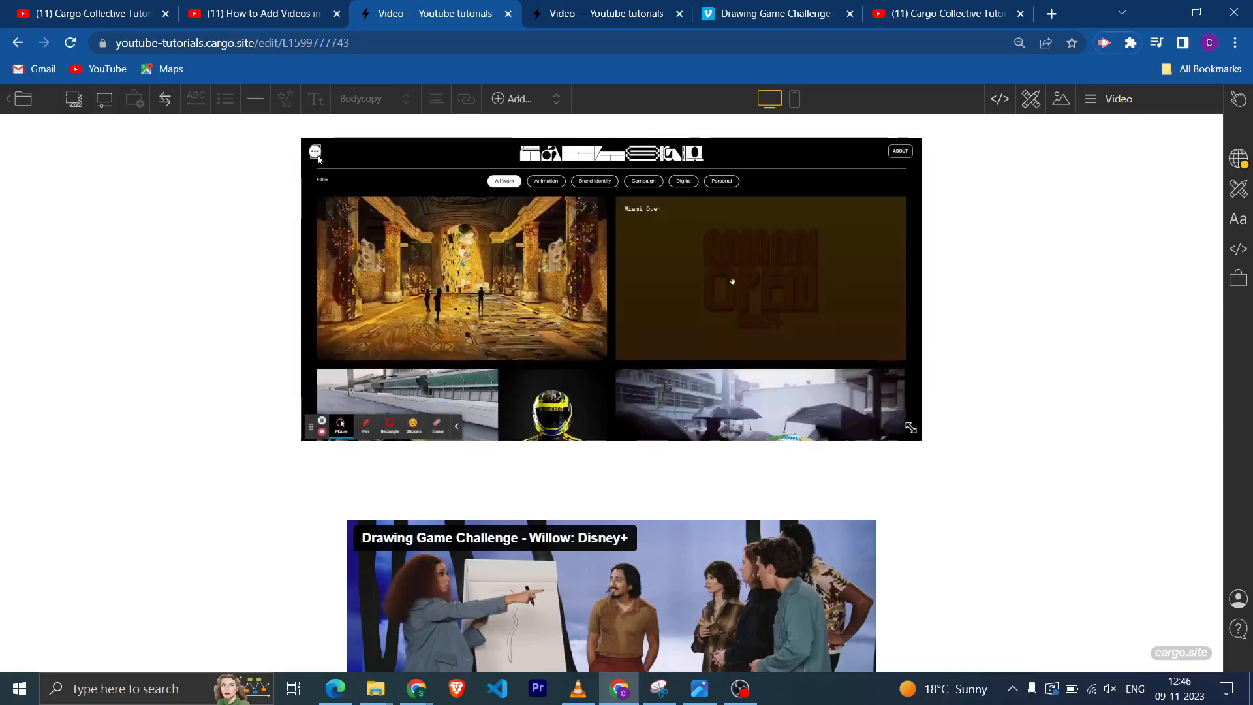
pyautogui.click(316, 152)
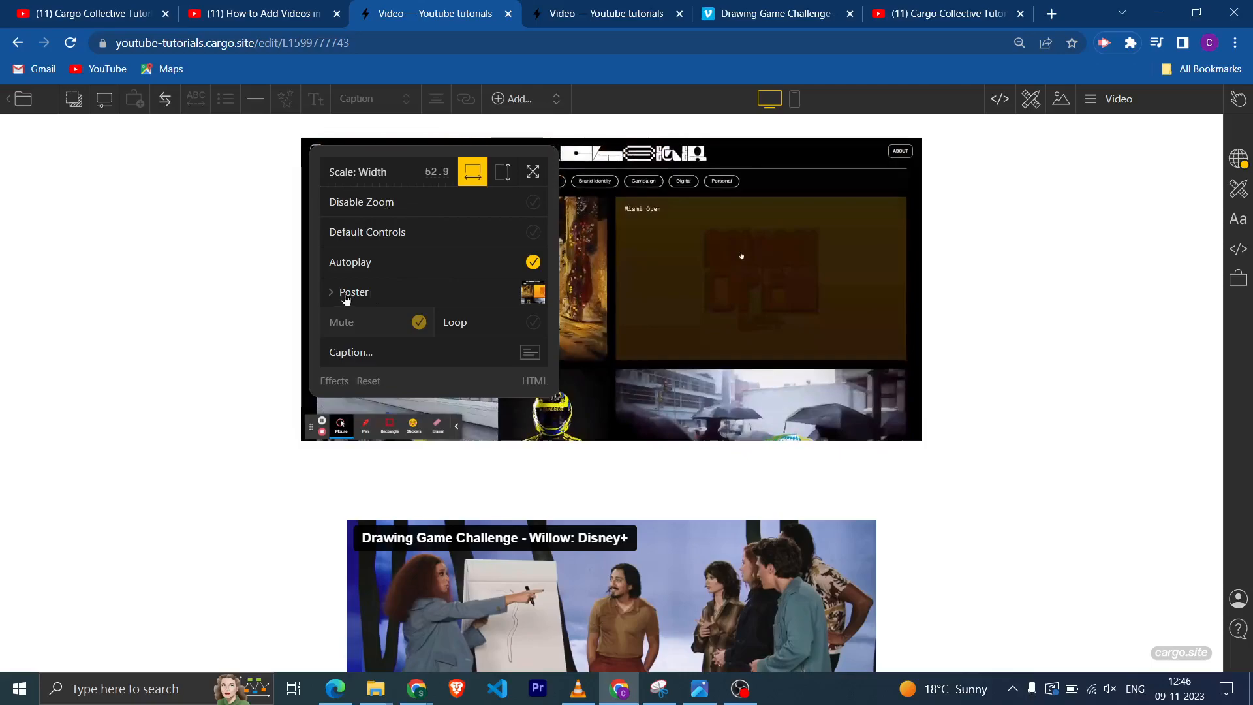
pyautogui.click(353, 292)
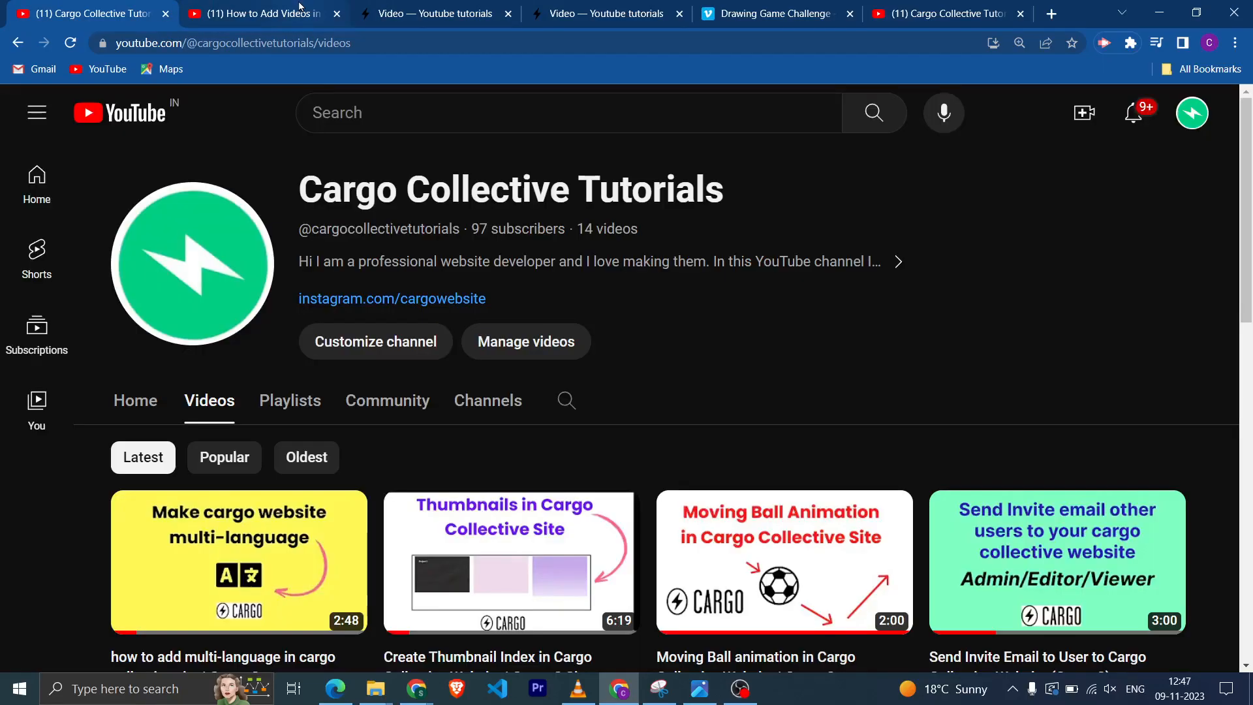
# Return from YouTube to the Cargo Video page editor tab
pyautogui.click(434, 14)
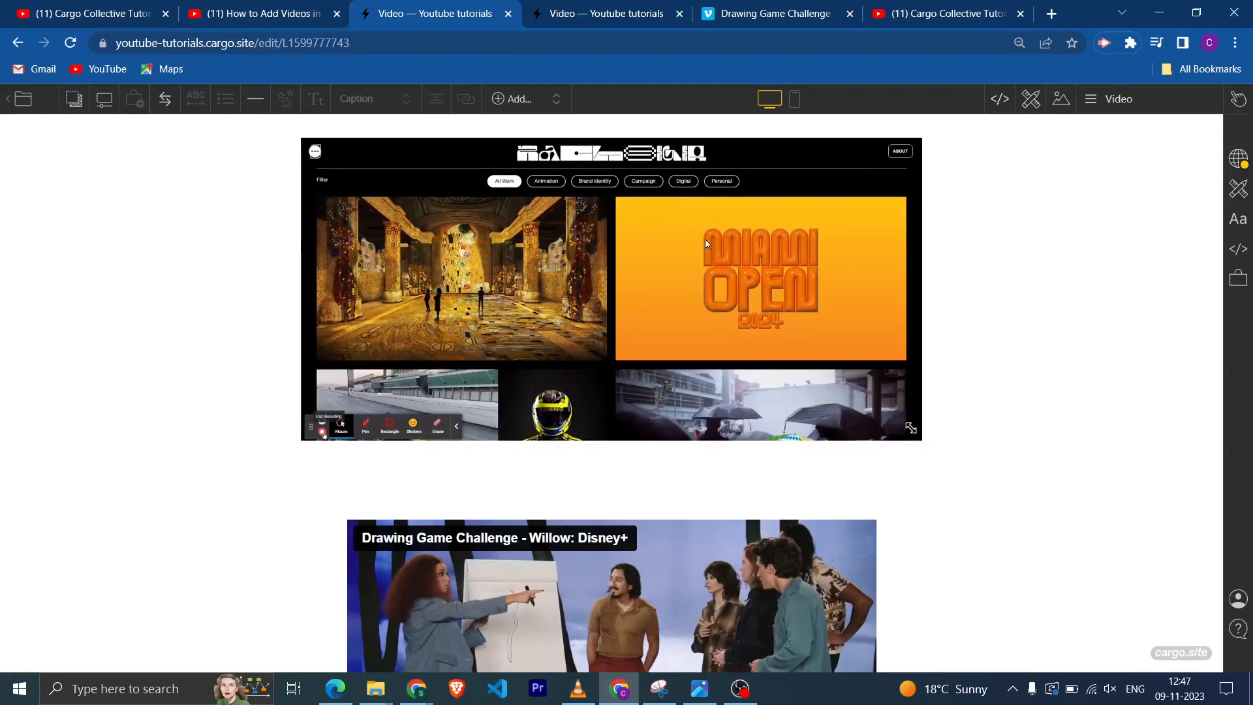
pyautogui.moveTo(946, 277)
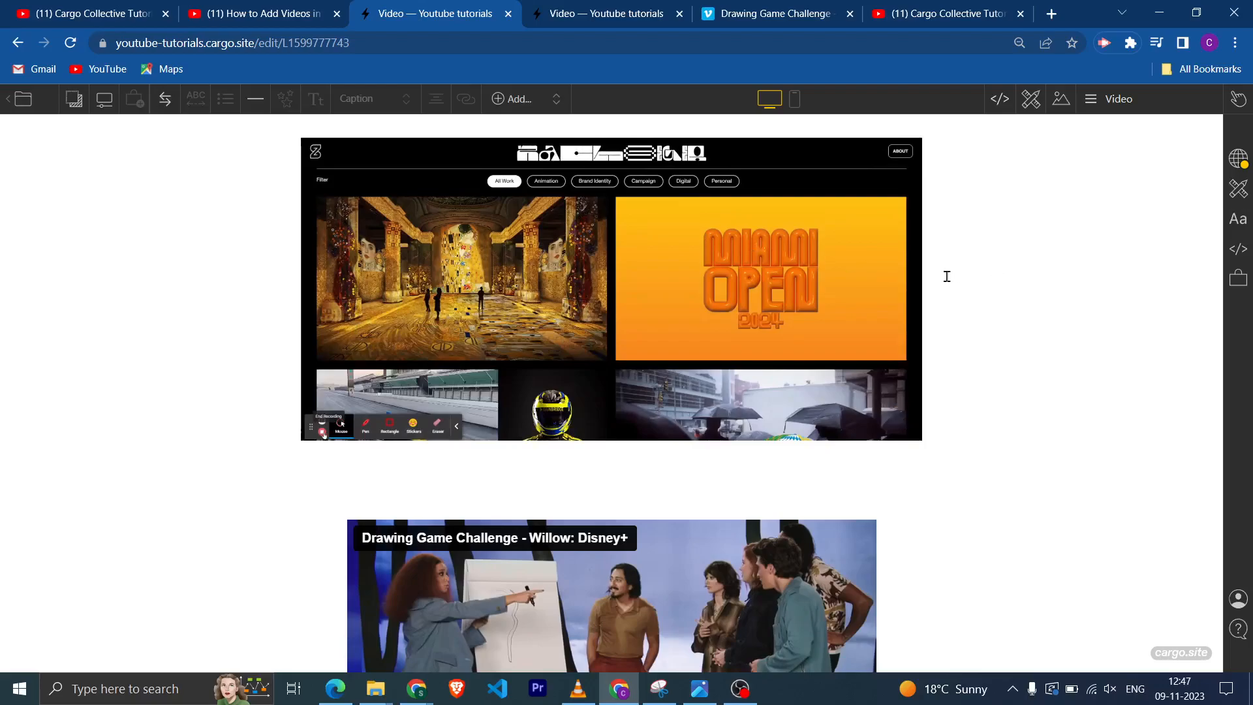
pyautogui.moveTo(909, 274)
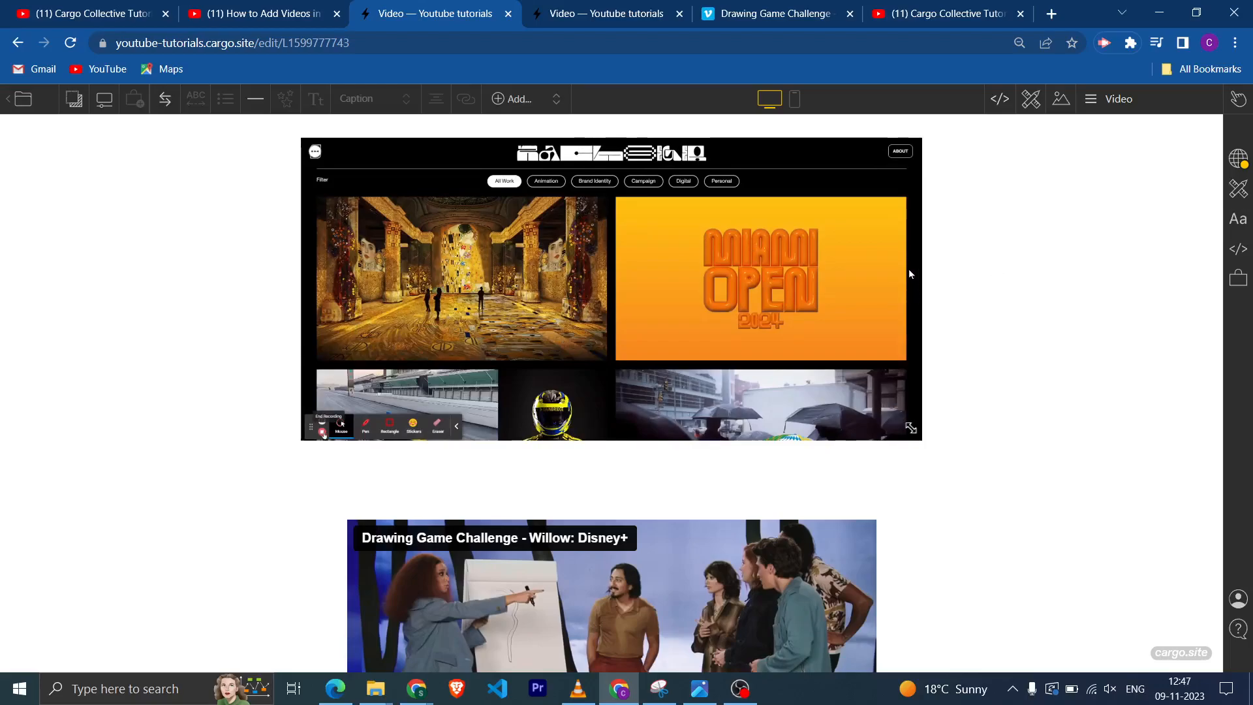
pyautogui.moveTo(972, 359)
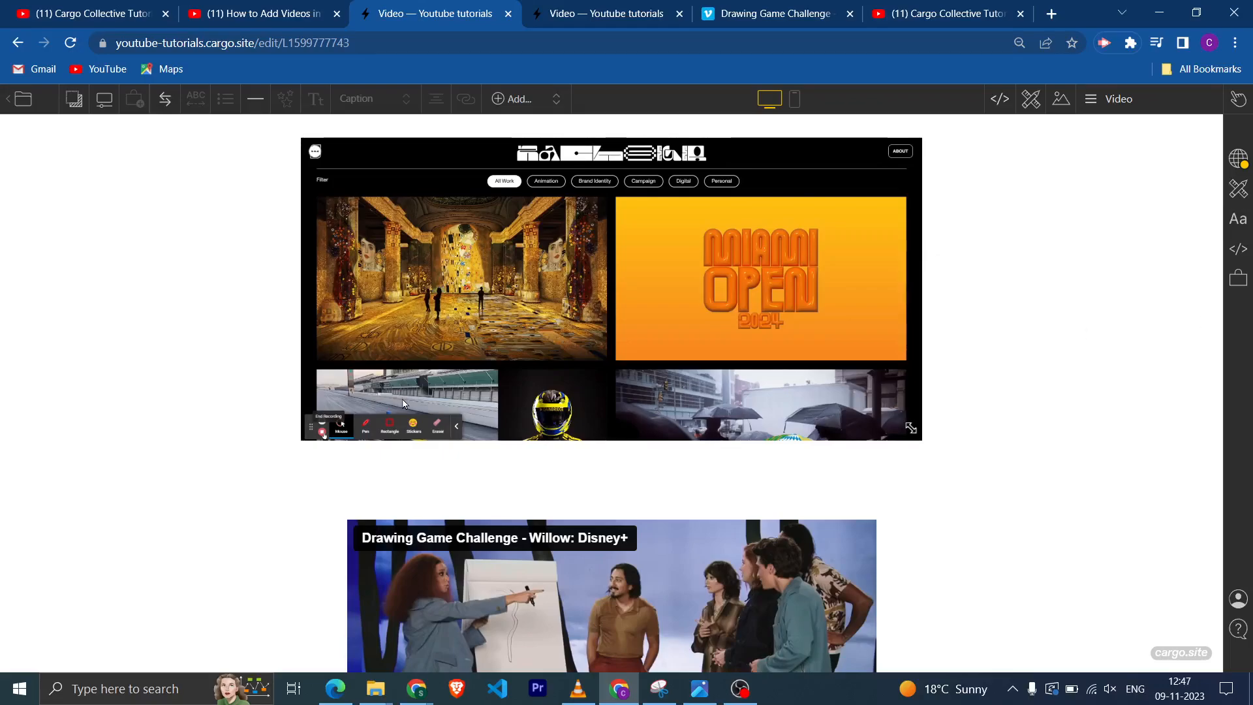
pyautogui.moveTo(1025, 361)
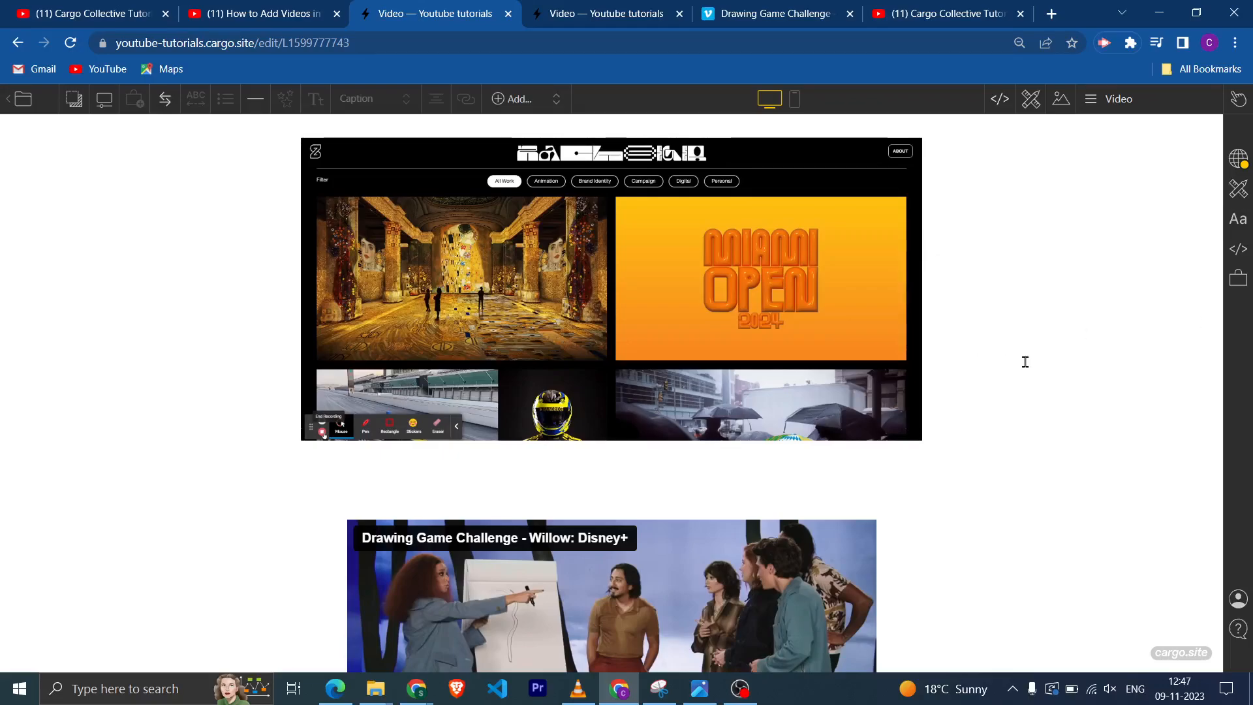
pyautogui.moveTo(942, 335)
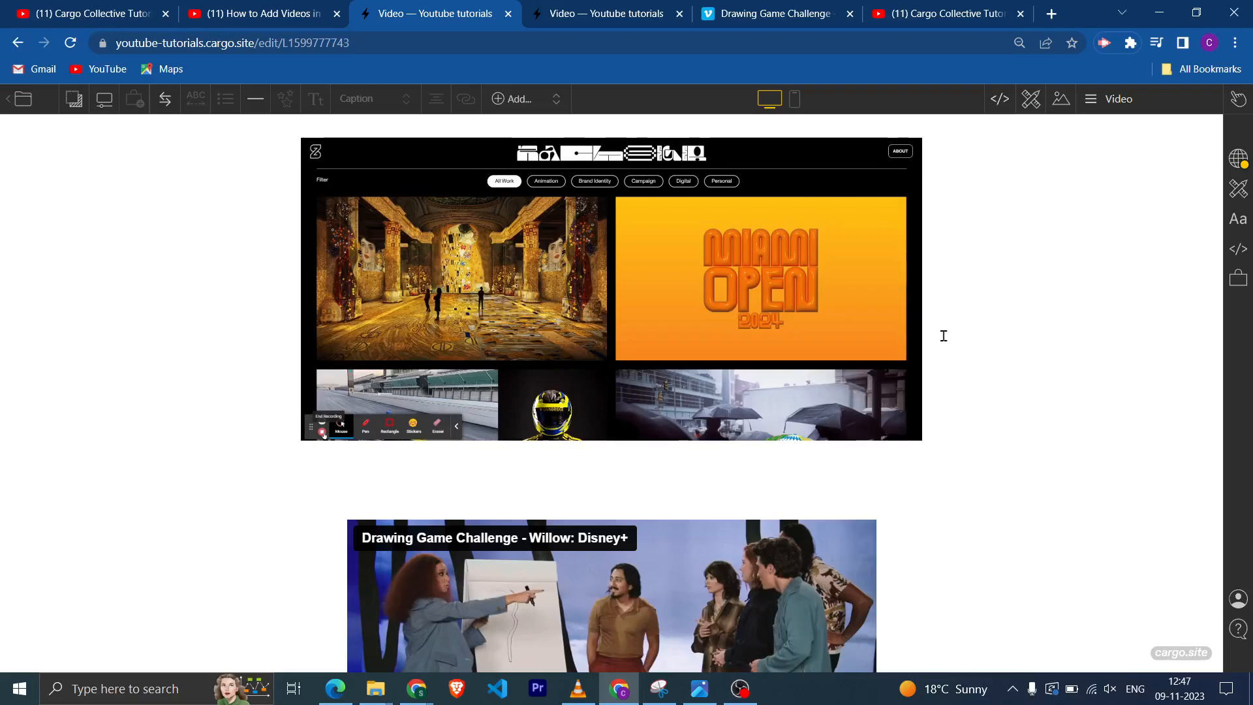